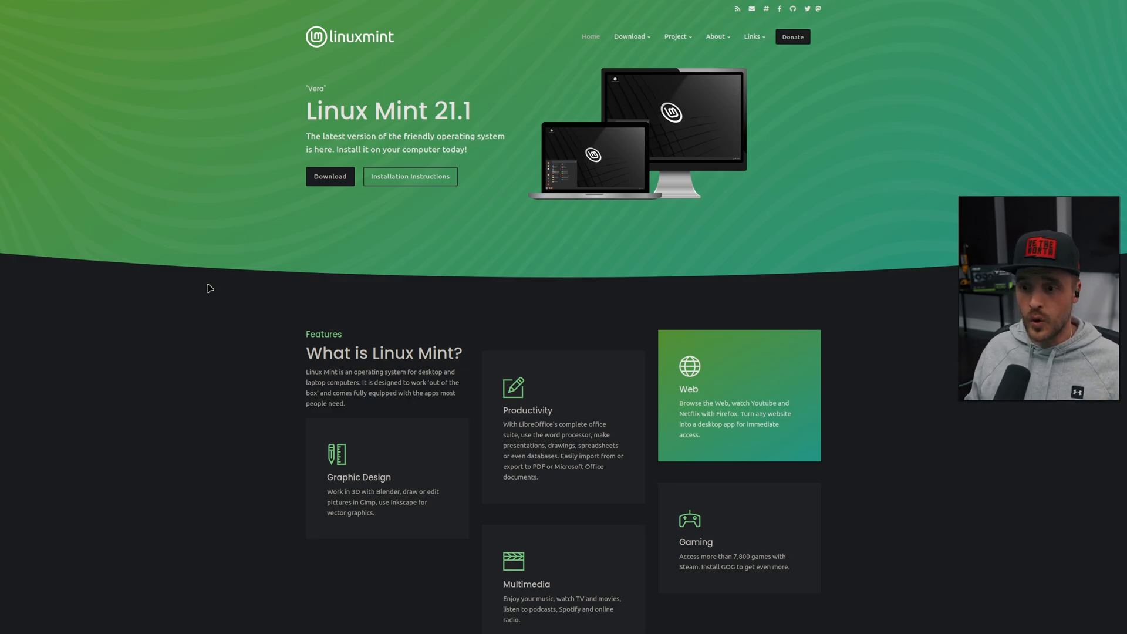
Reach the Linux Mint 21.1 download page from the linuxmint.com hero section
click(330, 176)
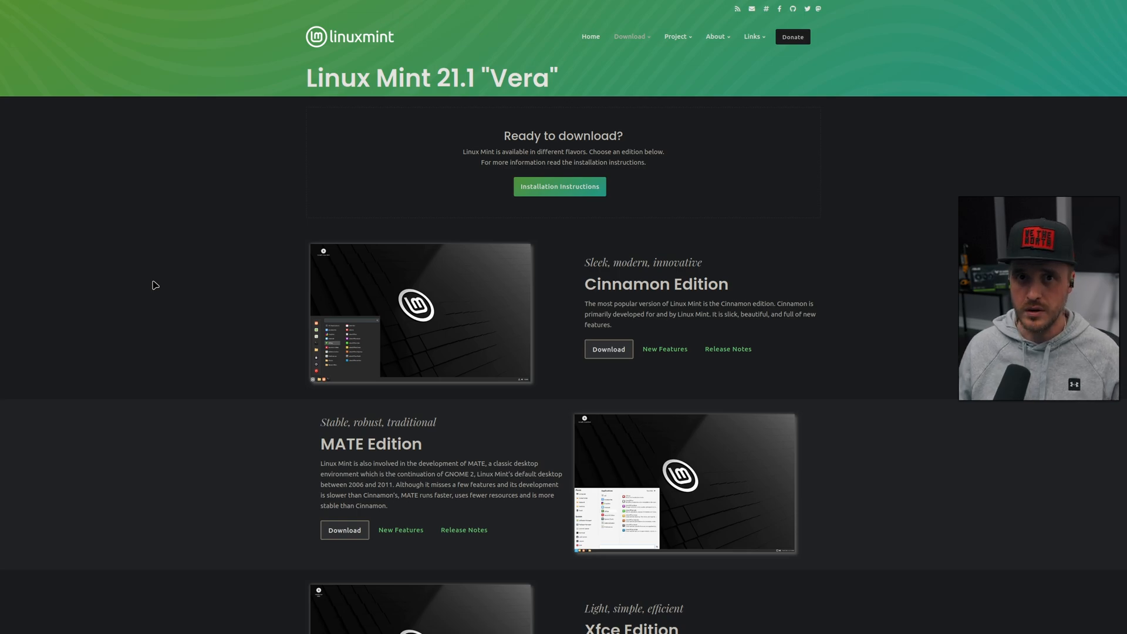
mouse_move(300, 155)
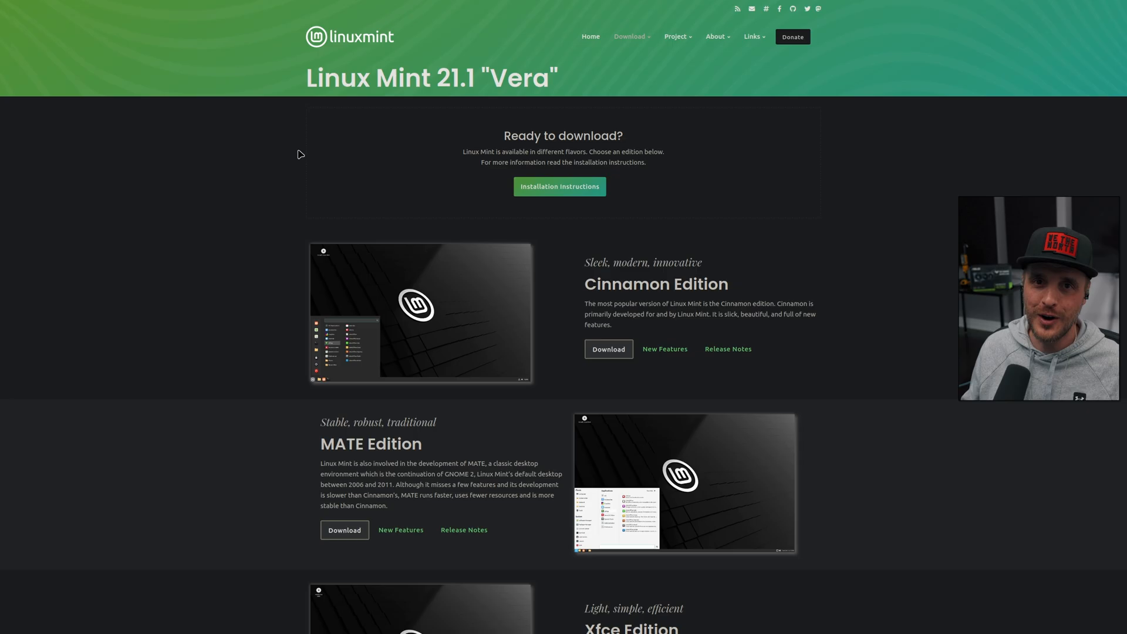
Scroll the New Features page to Driver Manager and launch a terminal for neofetch
scroll(down, 3)
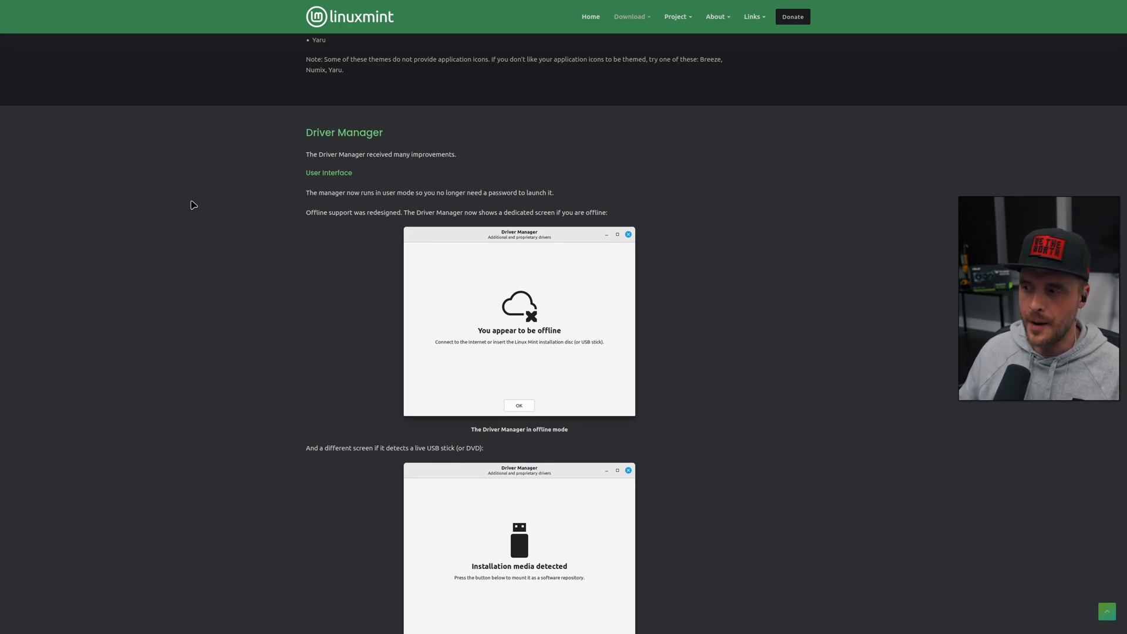
mouse_move(348, 513)
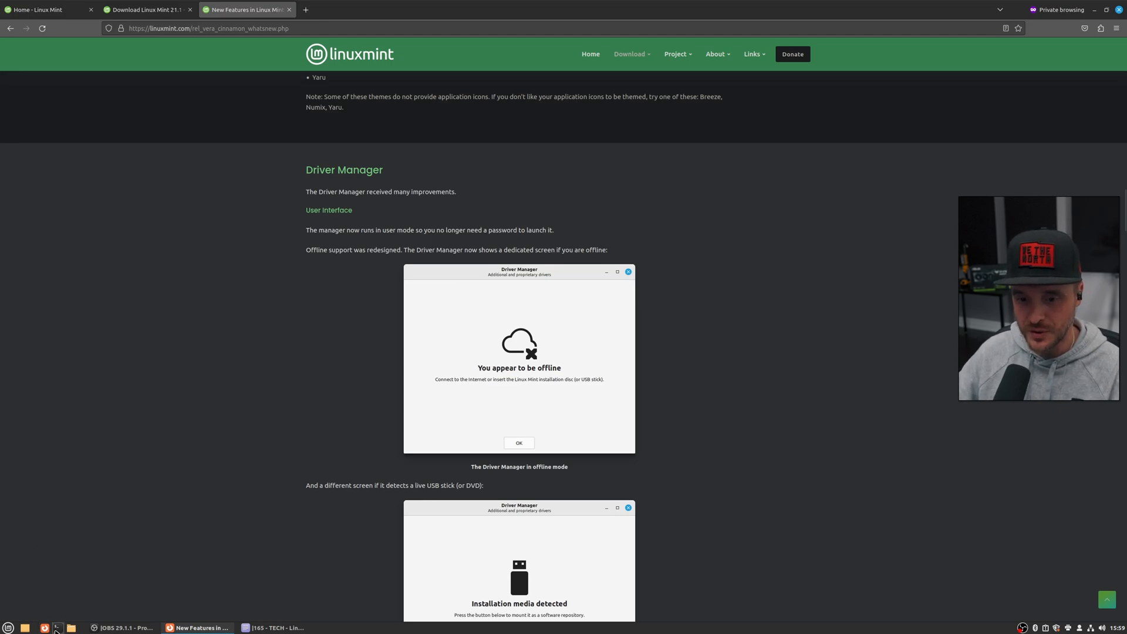
click(56, 626)
text(neofetch)
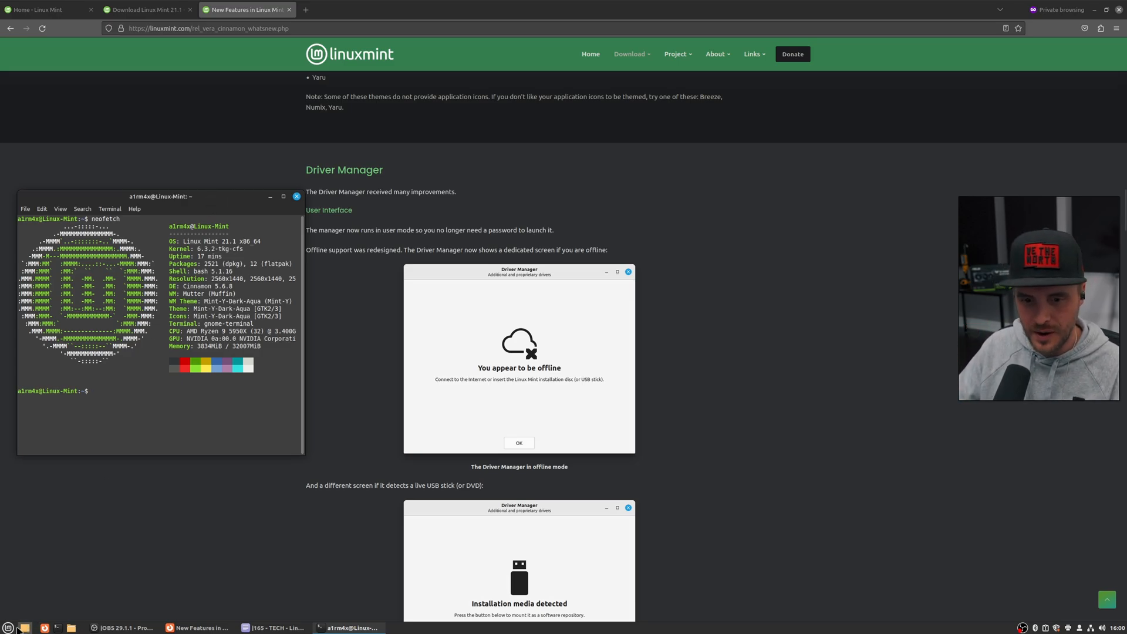
Launch System Settings from the menu by searching 'set'
click(9, 627)
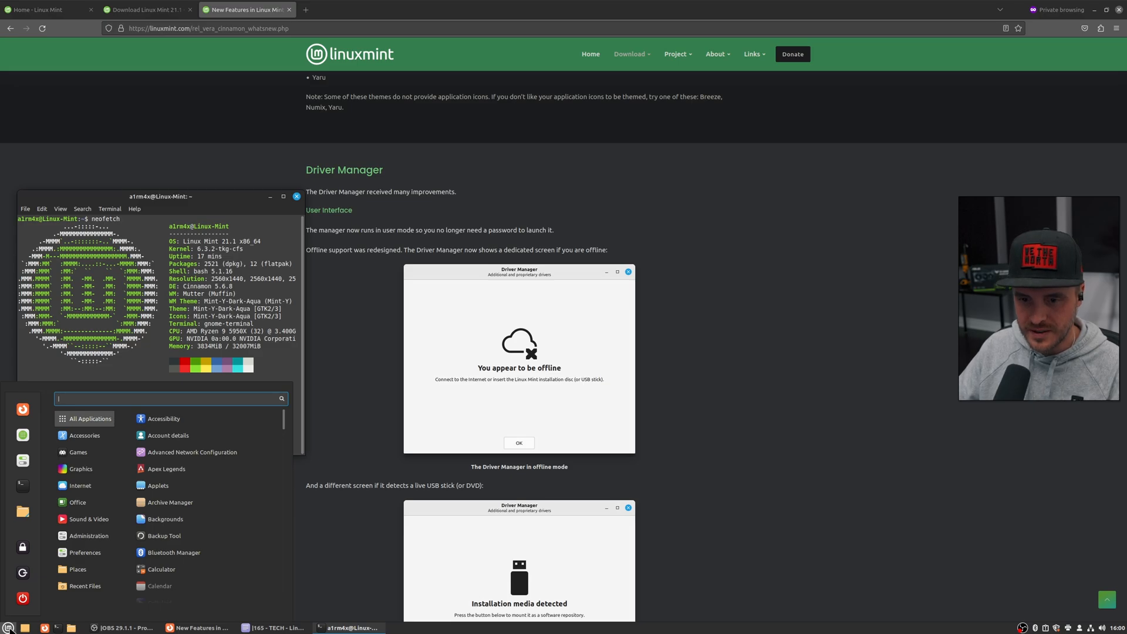
text(set)
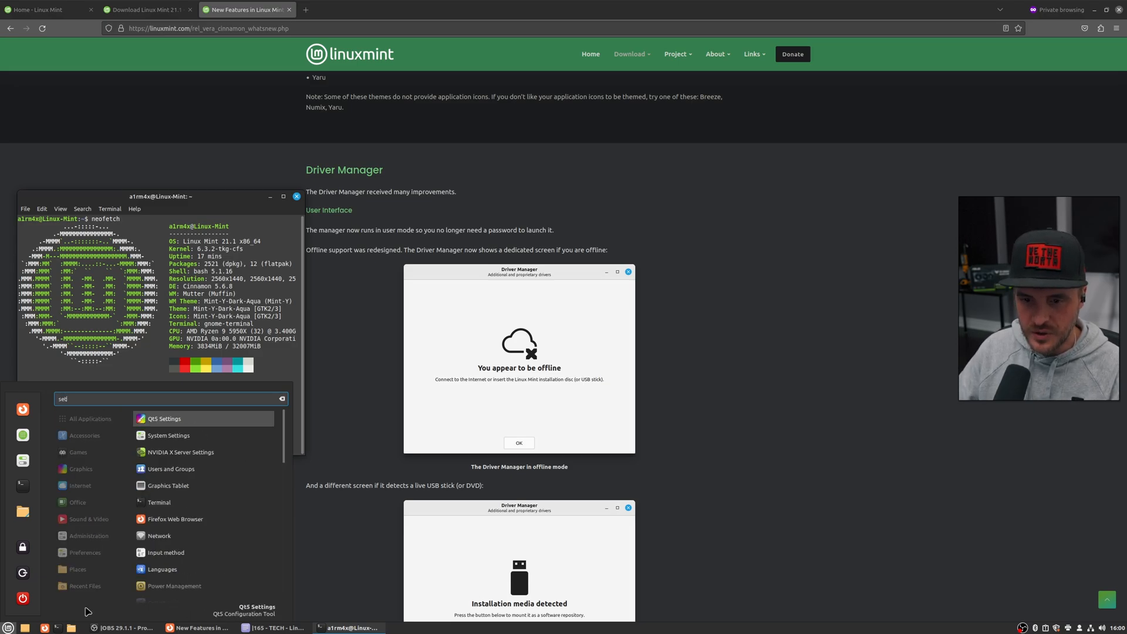
click(168, 436)
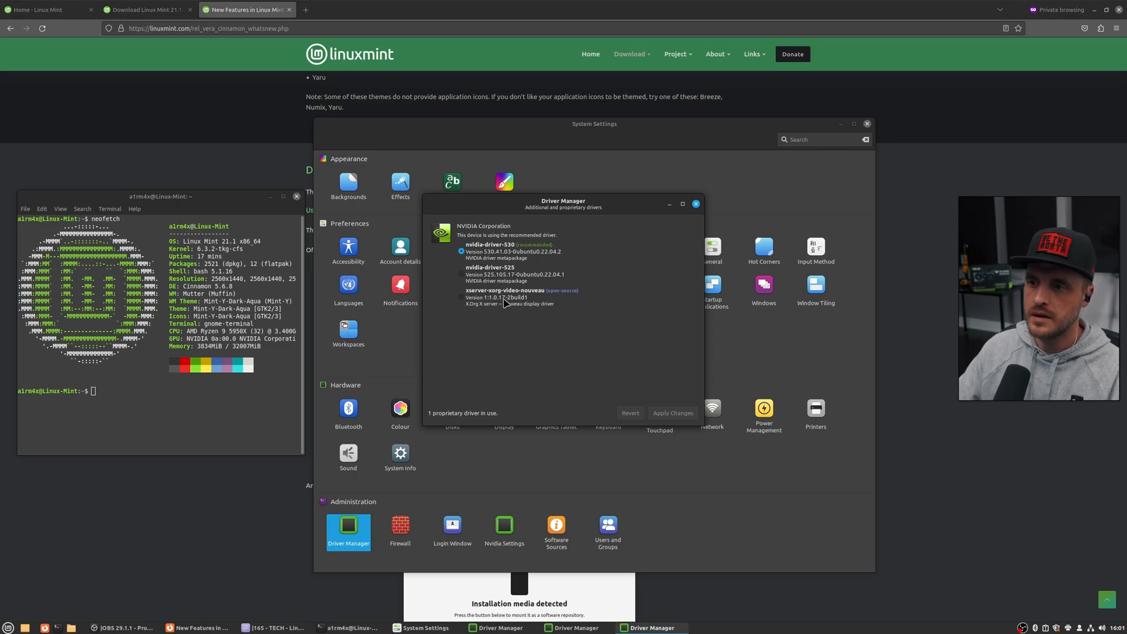
Try the nouveau radio, revert to nvidia-driver-530 and close Driver Manager
click(461, 296)
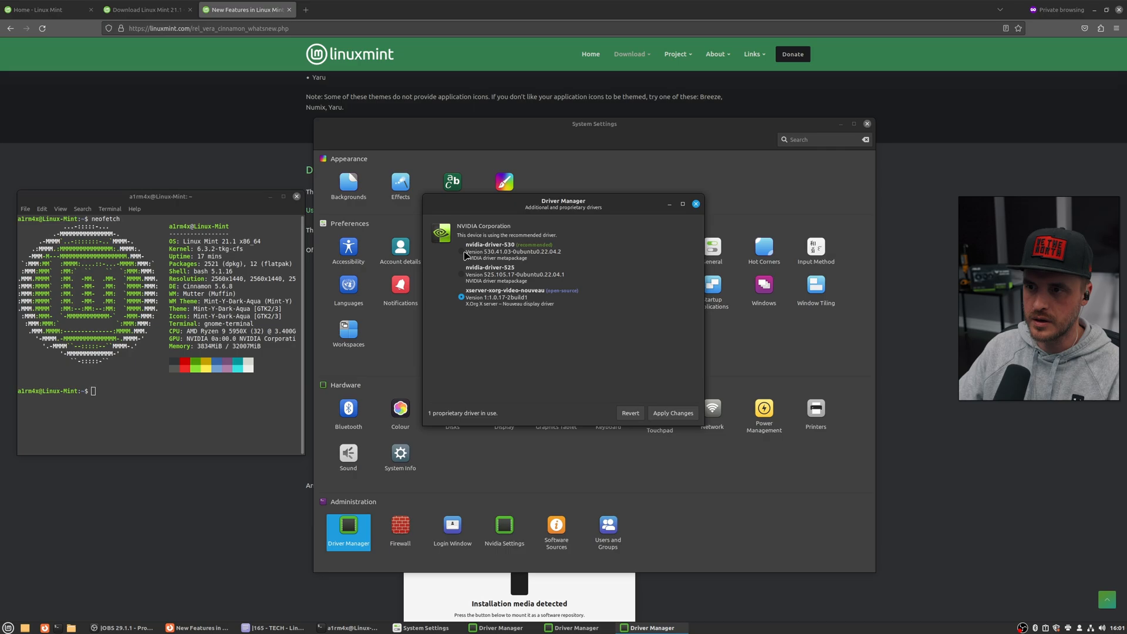
click(460, 248)
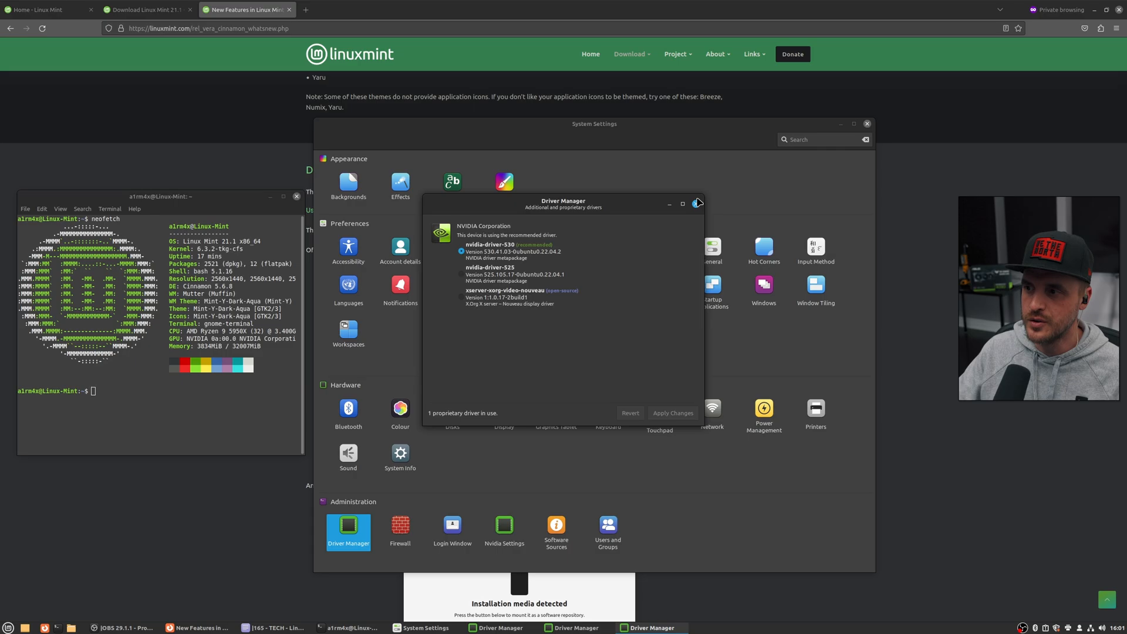
click(696, 203)
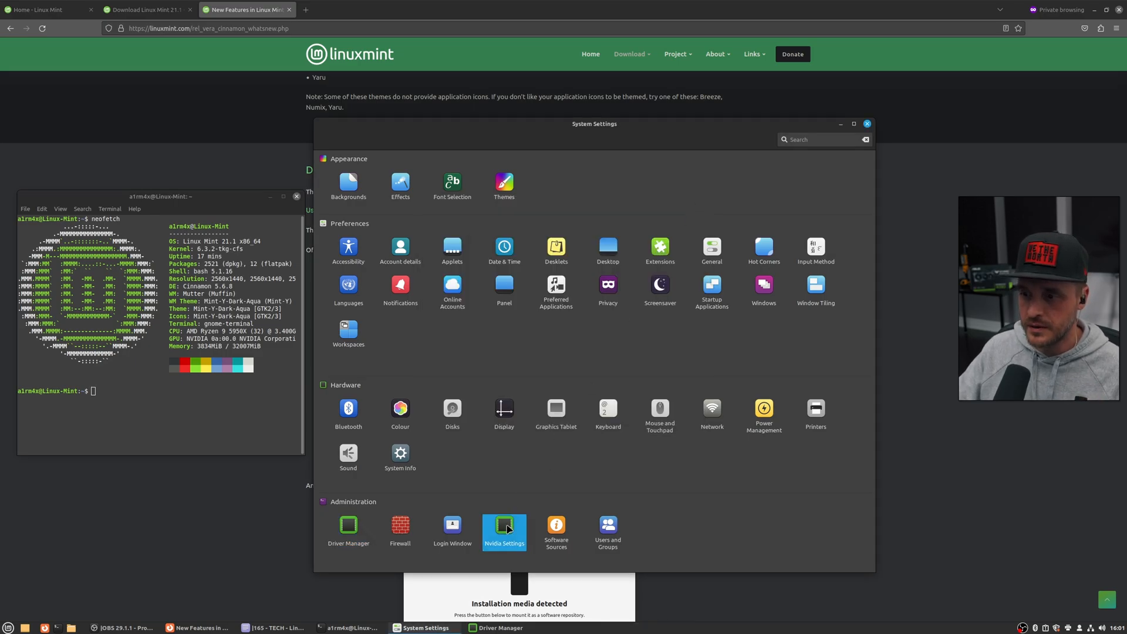
click(503, 527)
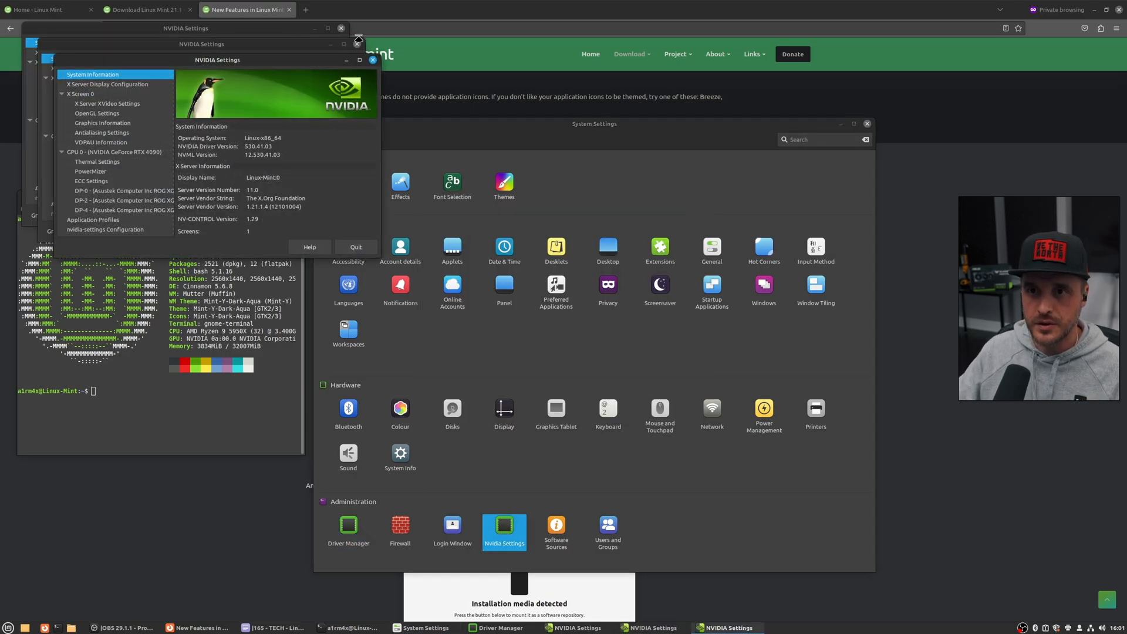
click(357, 38)
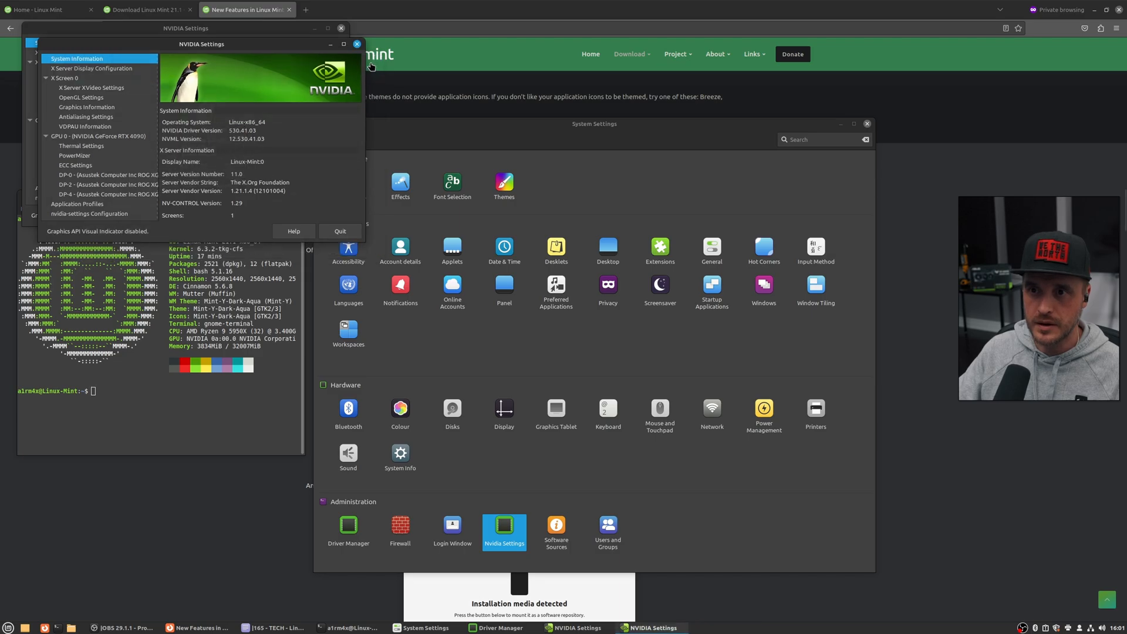
drag(201, 43, 403, 68)
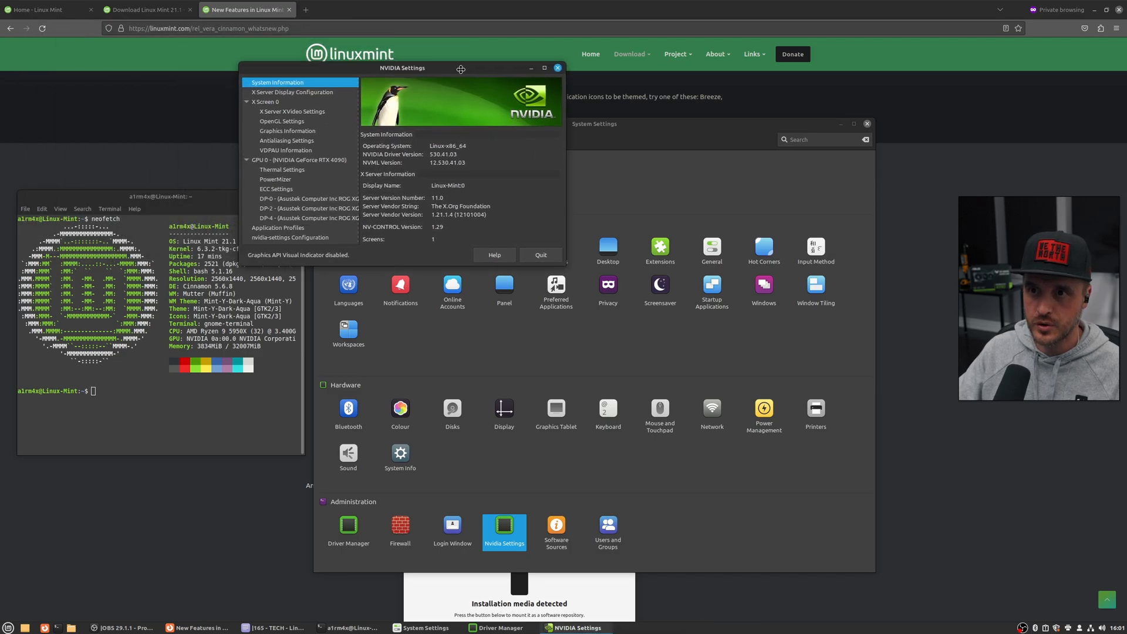
click(292, 92)
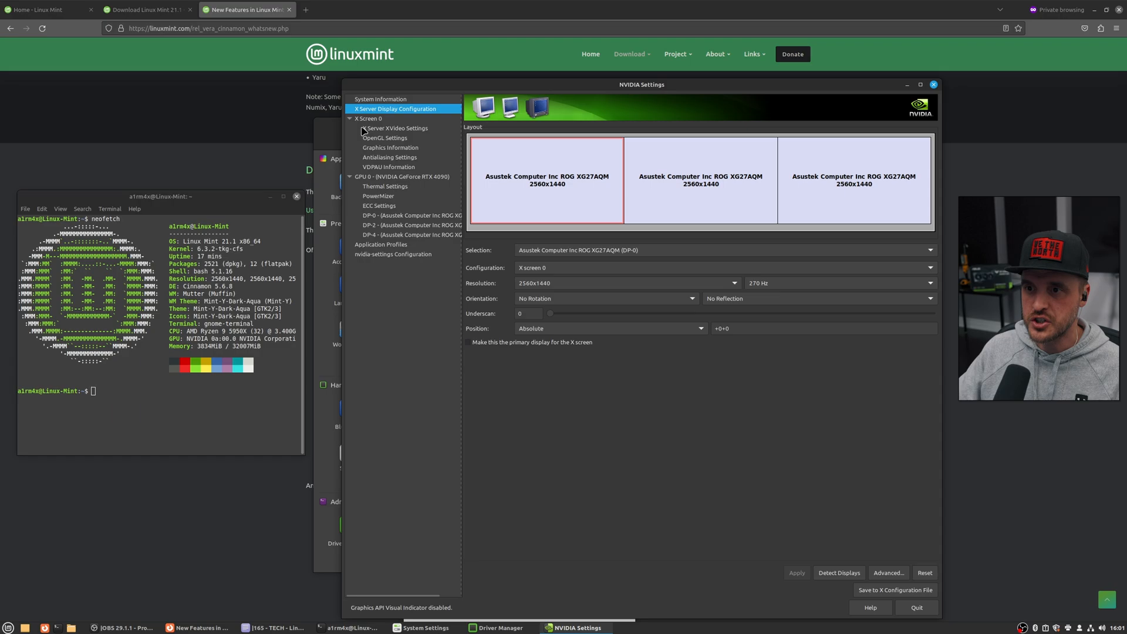
click(425, 626)
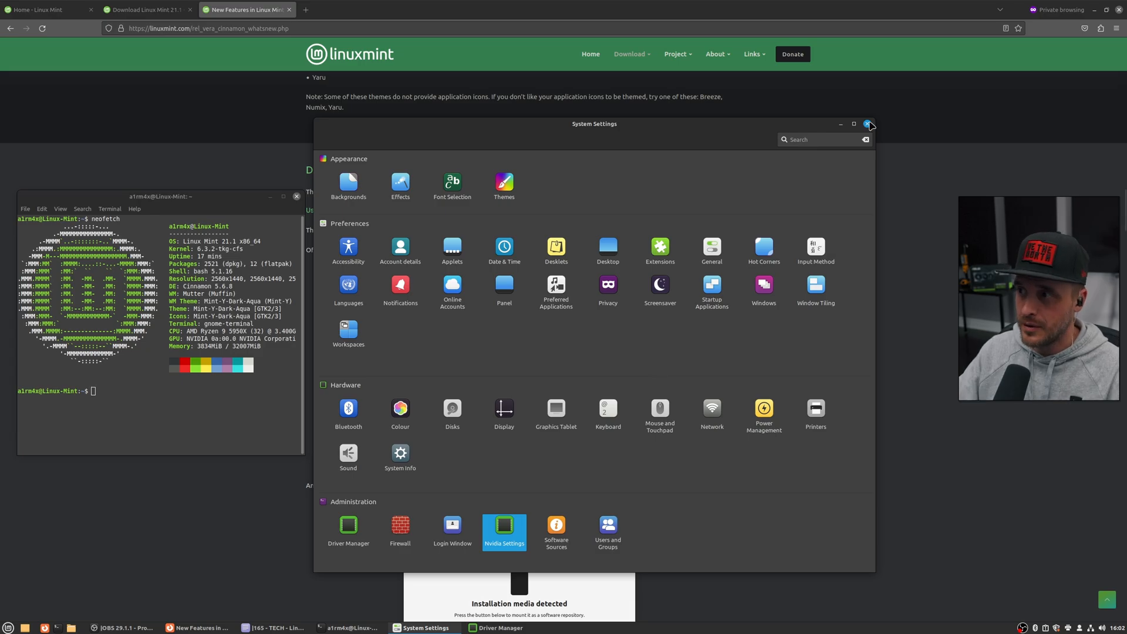
Close System Settings and search the menu for 'appl' to launch Software Manager
click(869, 124)
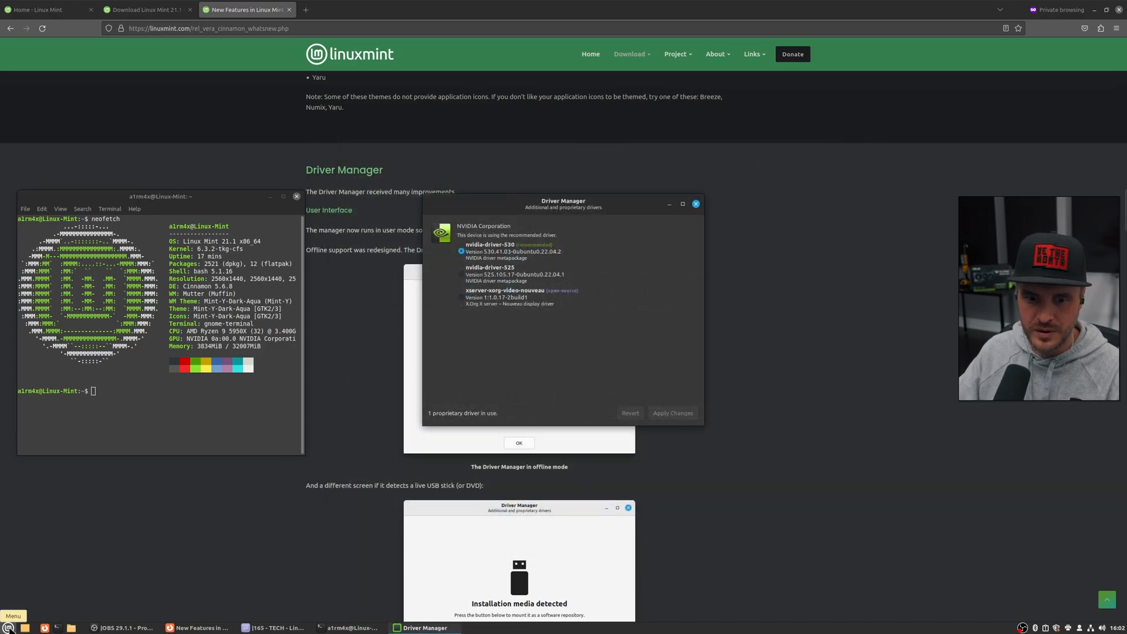
click(12, 616)
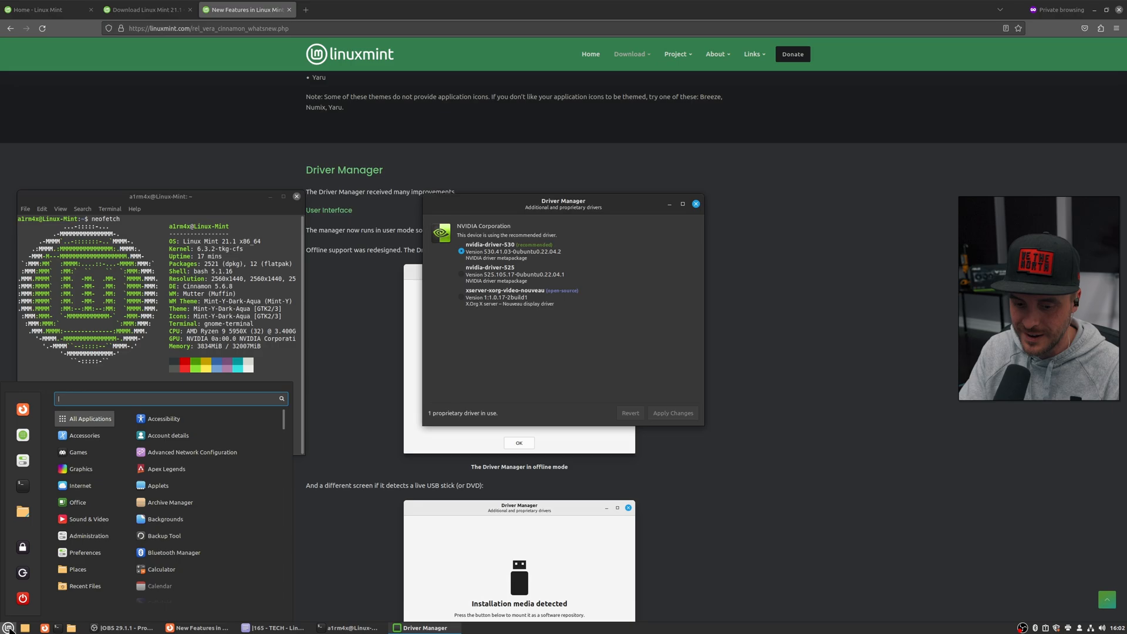
text(appl)
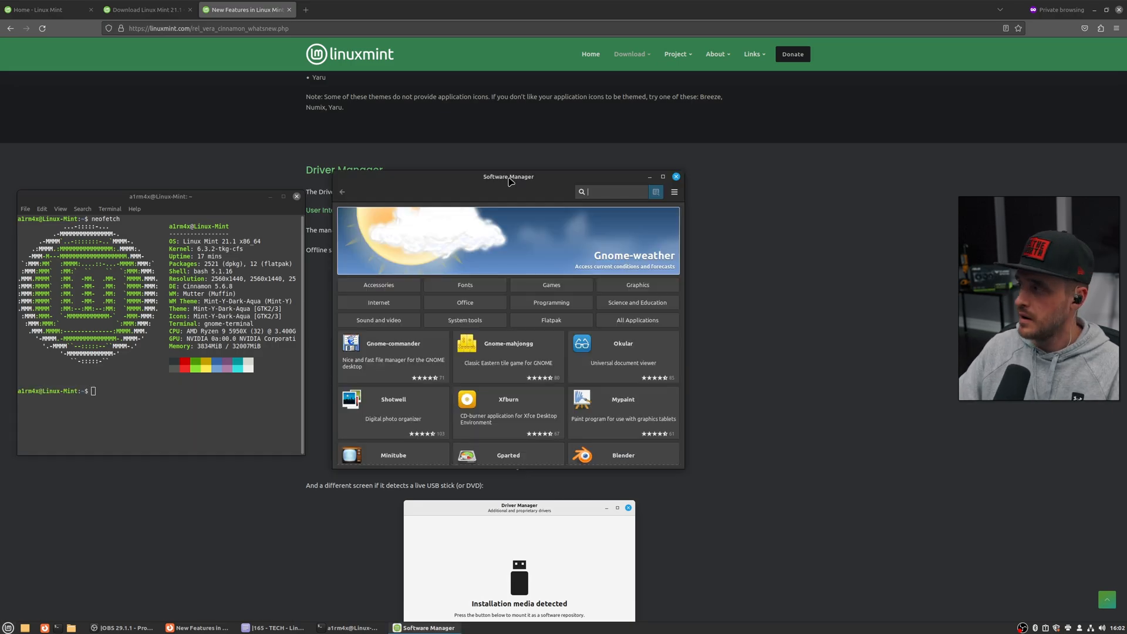
Maximise Software Manager and search for 'obs'
click(660, 176)
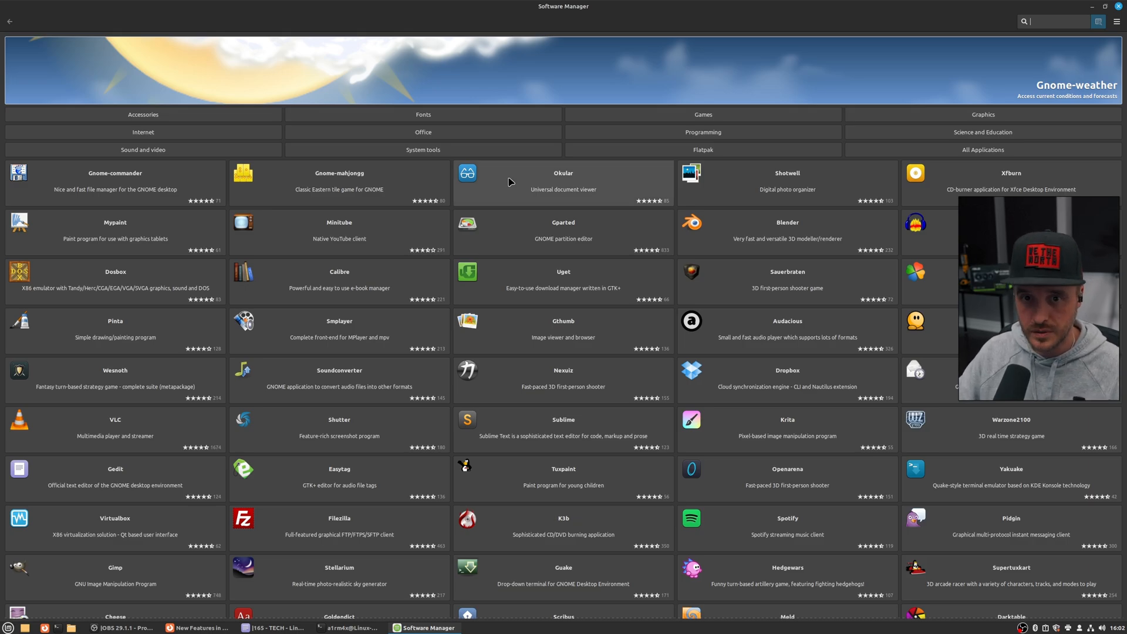
text(obs)
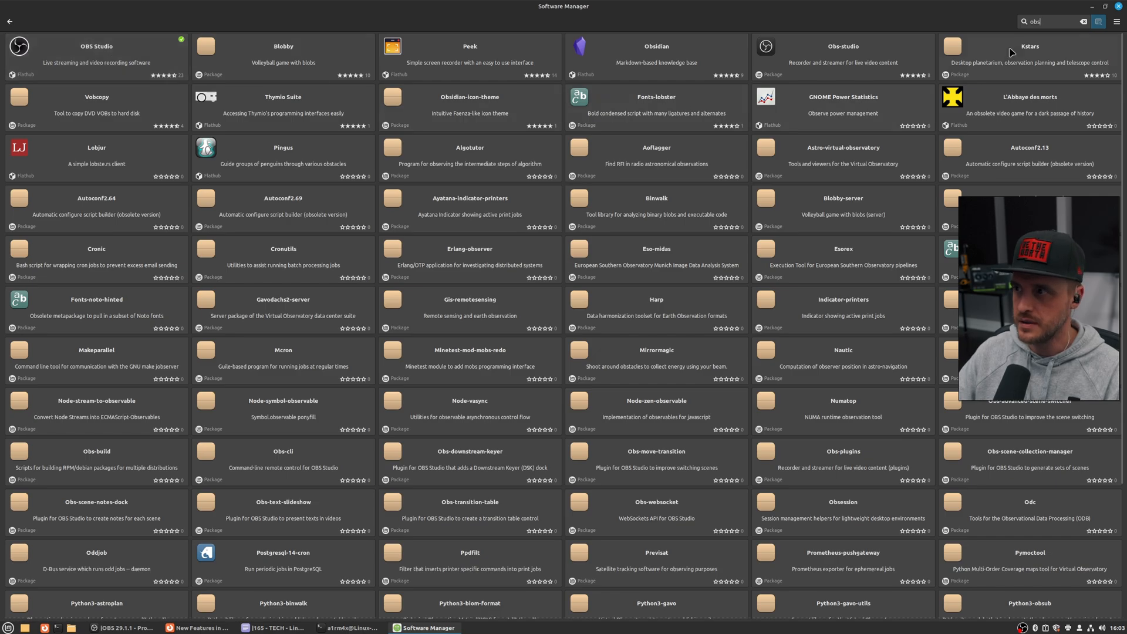
mouse_move(777, 85)
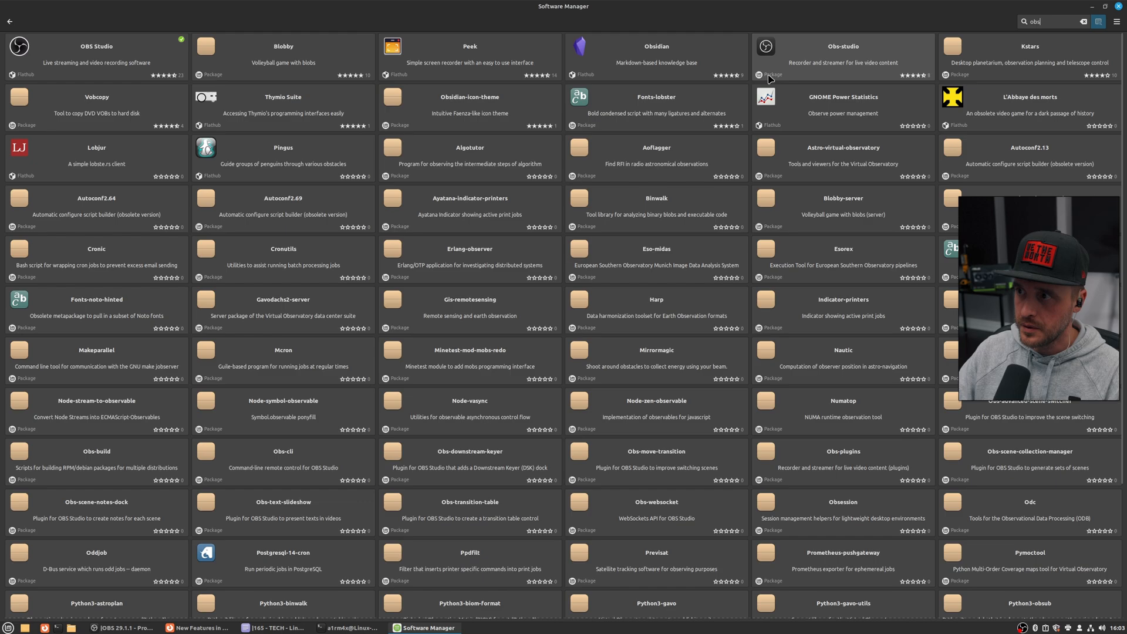
mouse_move(655, 99)
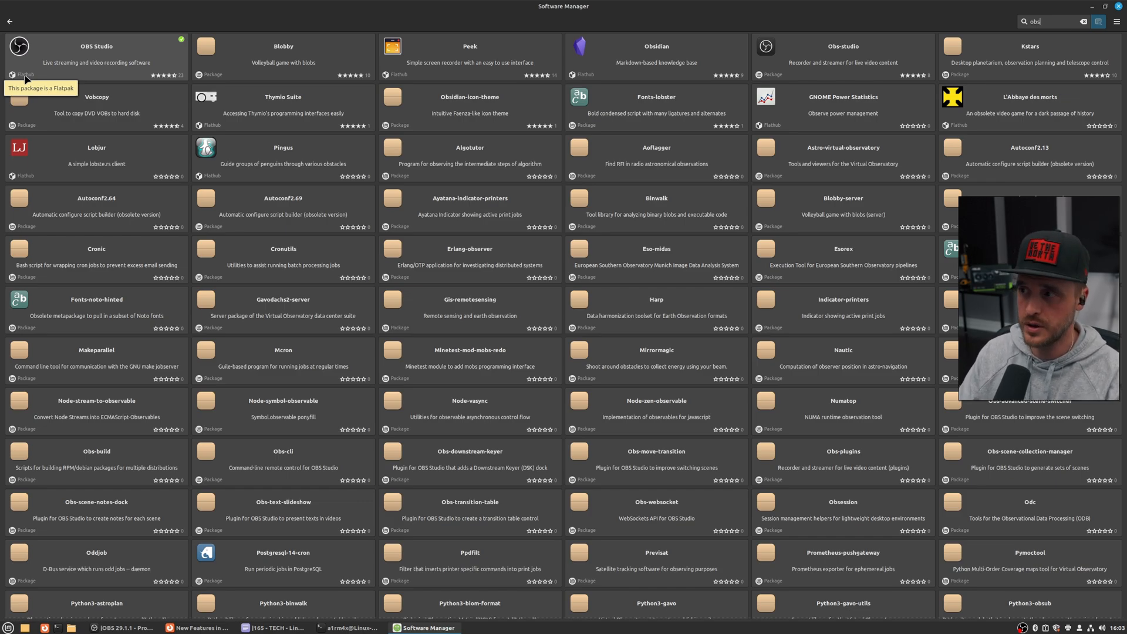
mouse_move(889, 105)
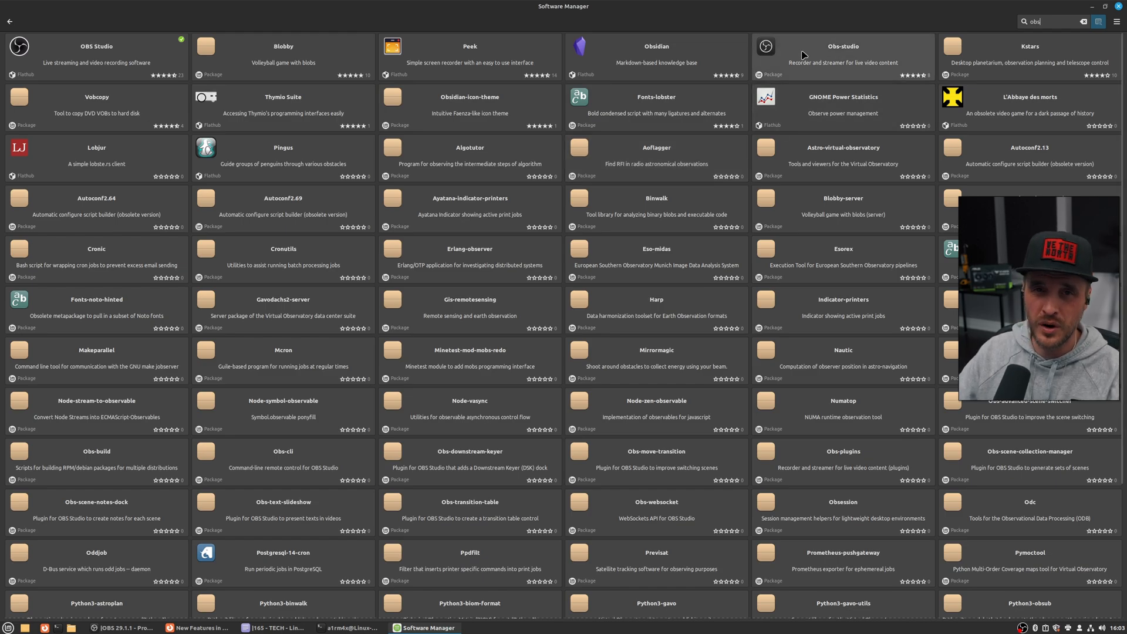
View the Obs-studio package details and highlight its 27.2.3 version number
click(842, 54)
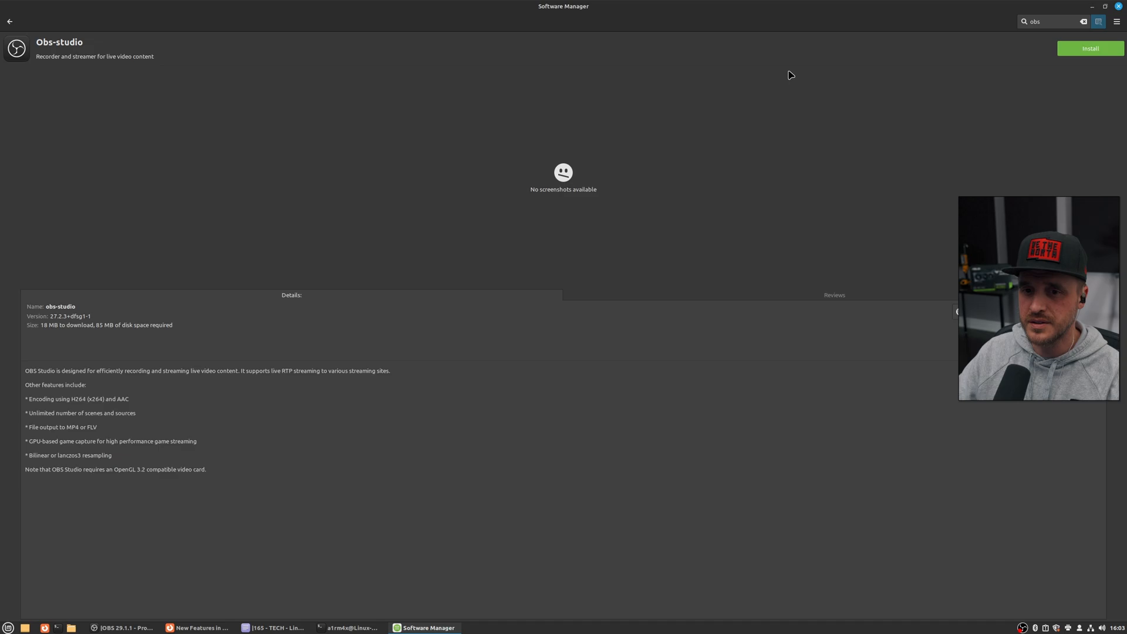
mouse_move(168, 303)
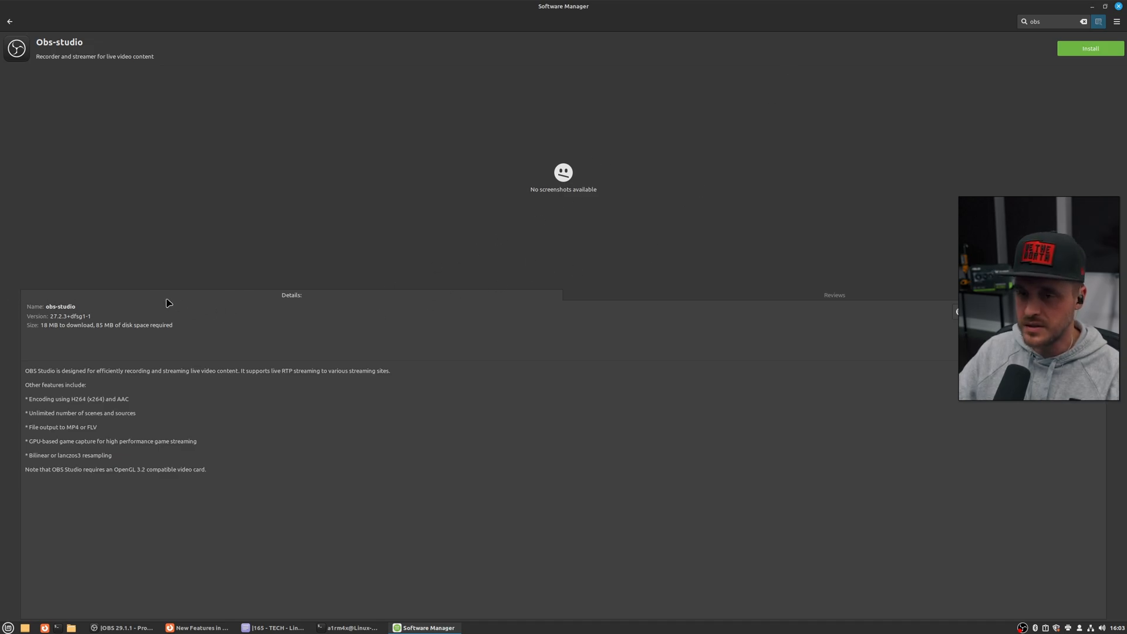
double_click(60, 307)
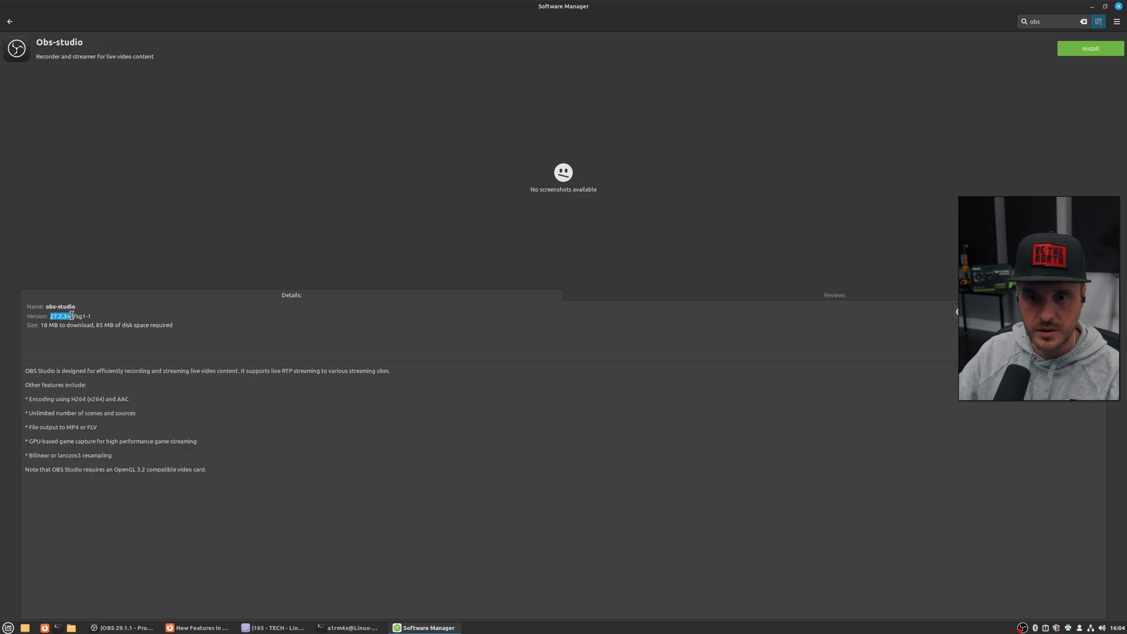
mouse_move(1089, 48)
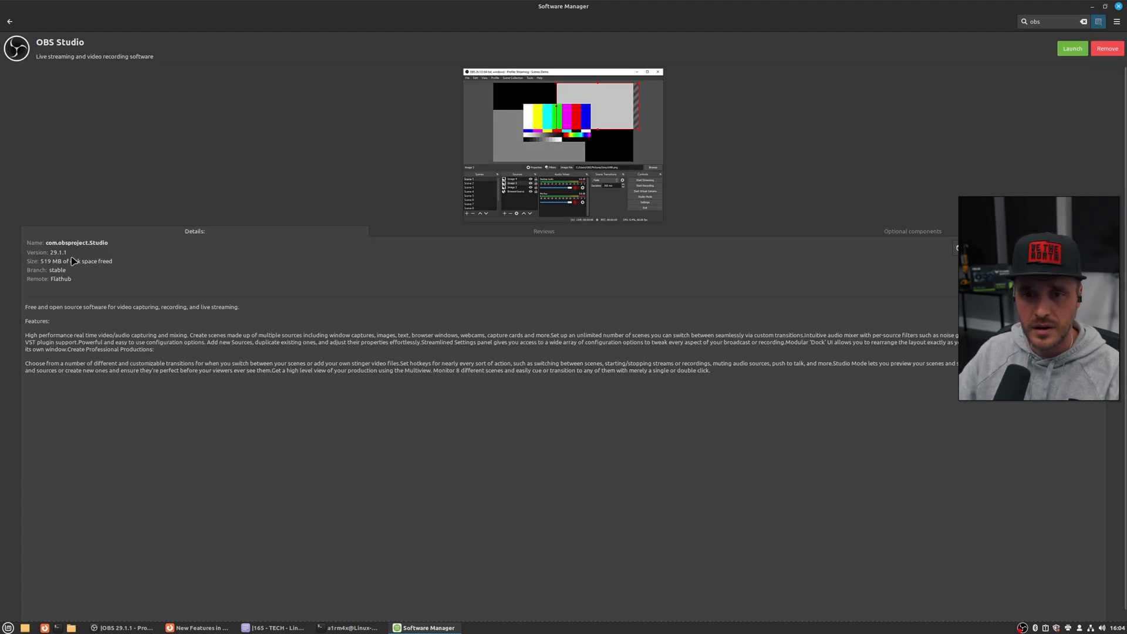
double_click(56, 253)
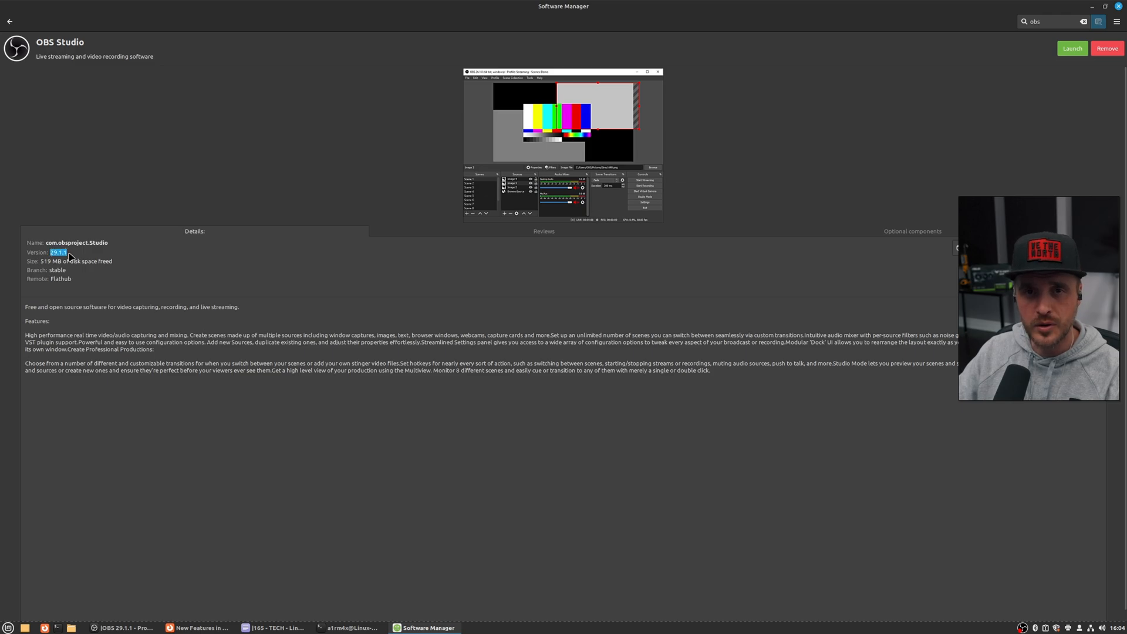
mouse_move(1017, 155)
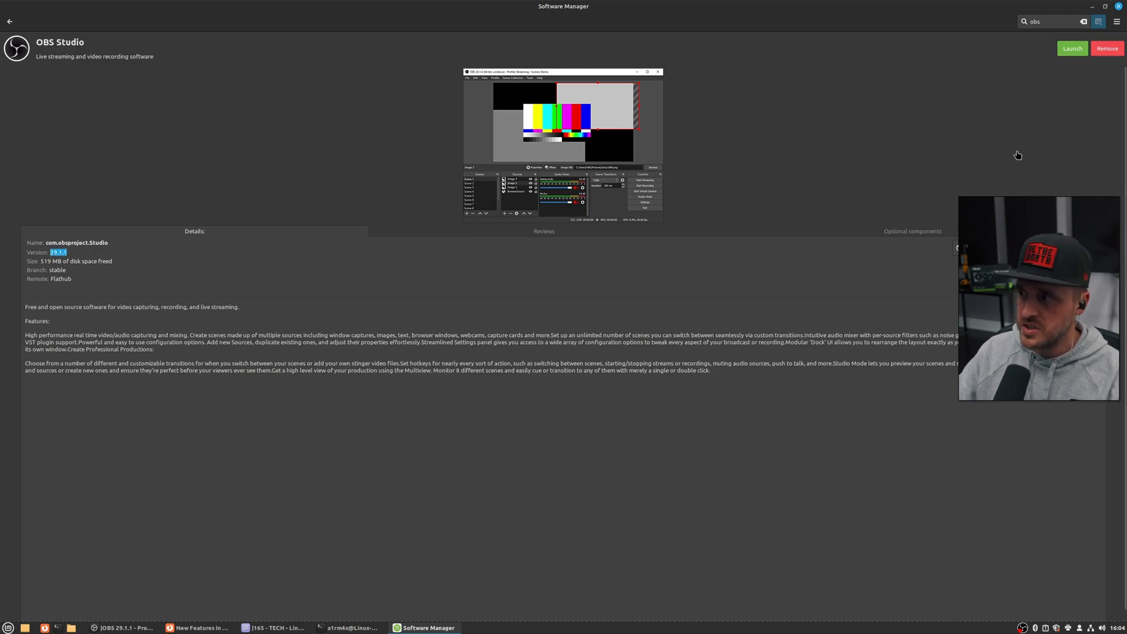
mouse_move(972, 148)
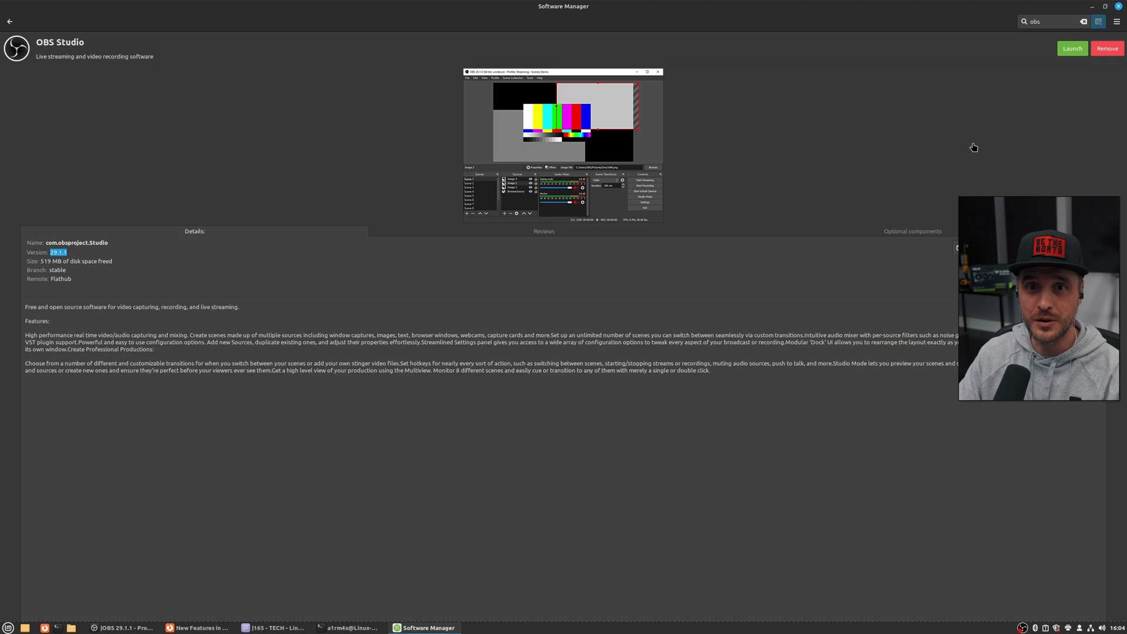
click(9, 21)
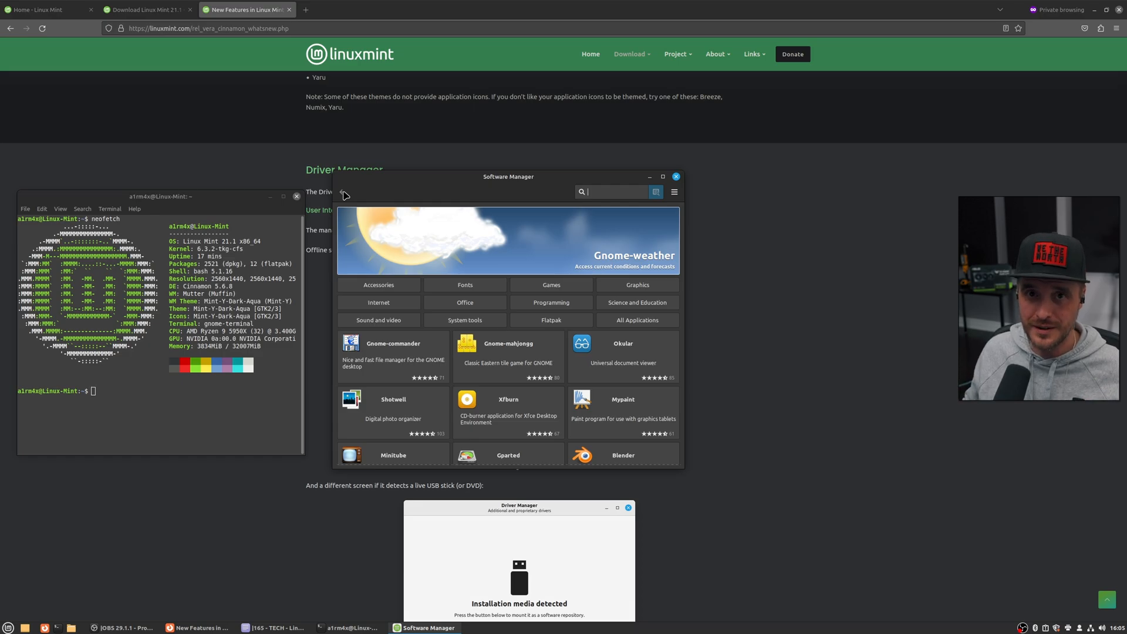
Close Software Manager, leaving the release notes page and neofetch terminal
click(674, 176)
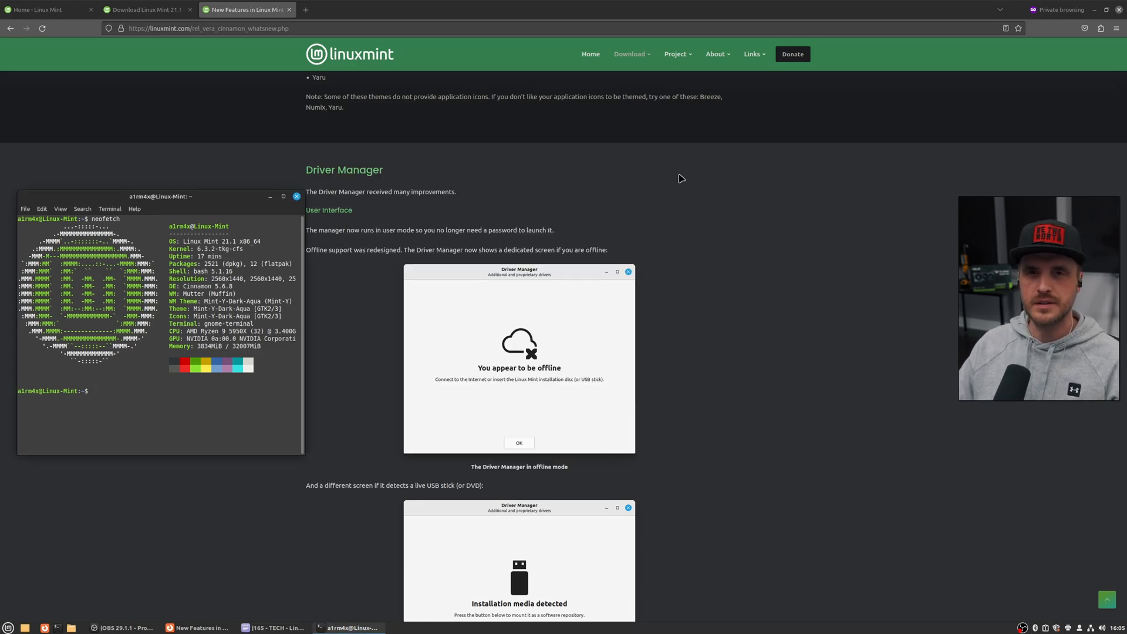
mouse_move(402, 573)
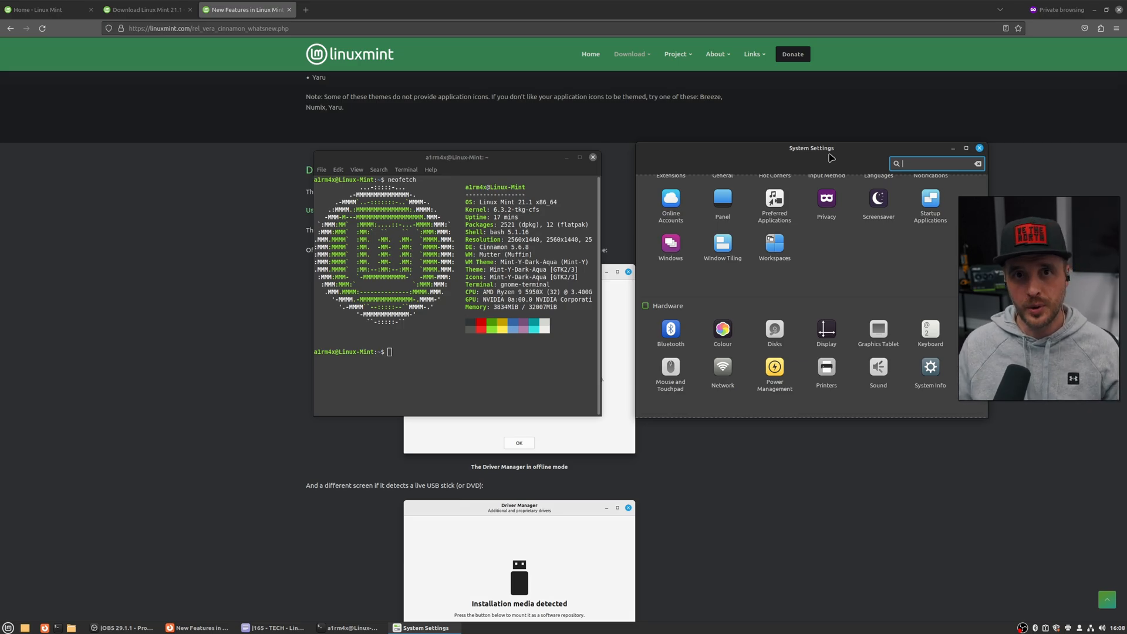
mouse_move(710, 456)
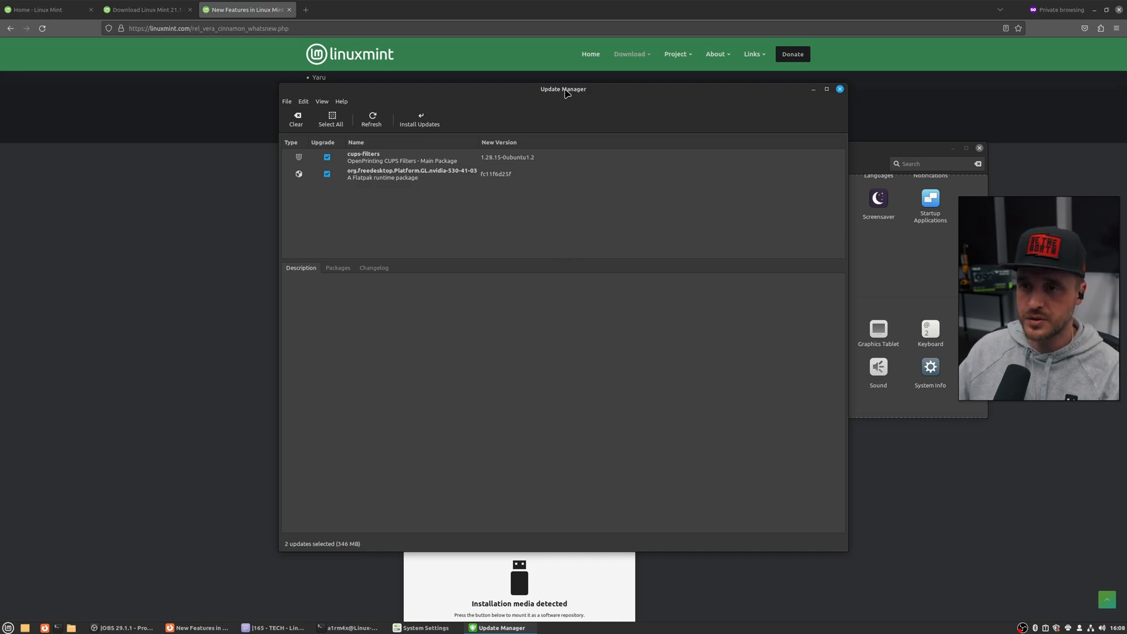
mouse_move(469, 216)
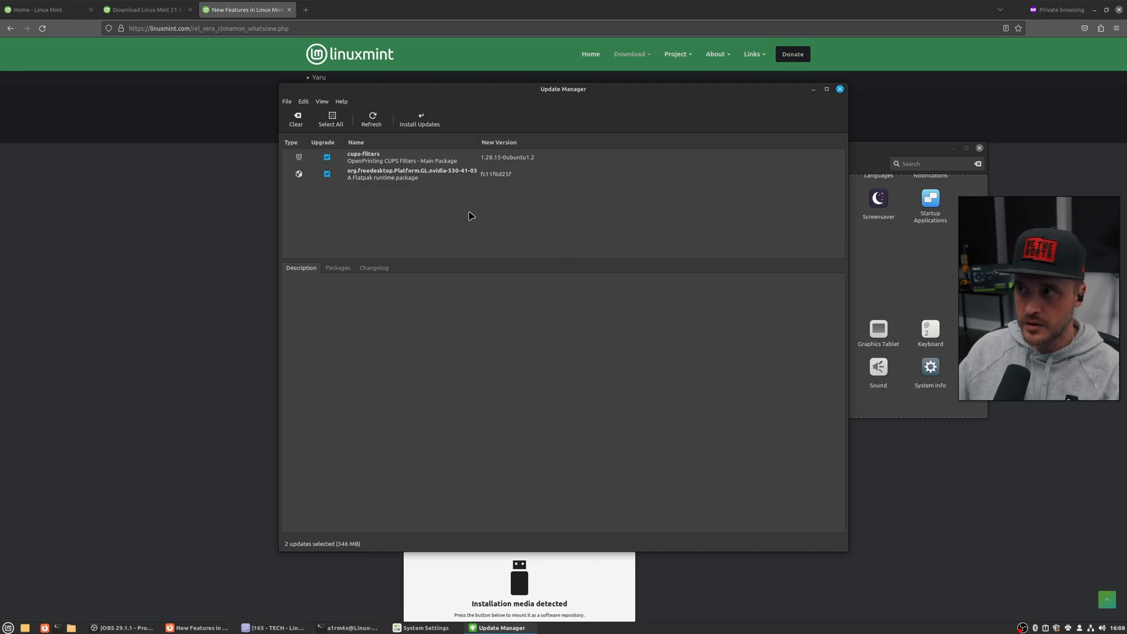
mouse_move(403, 175)
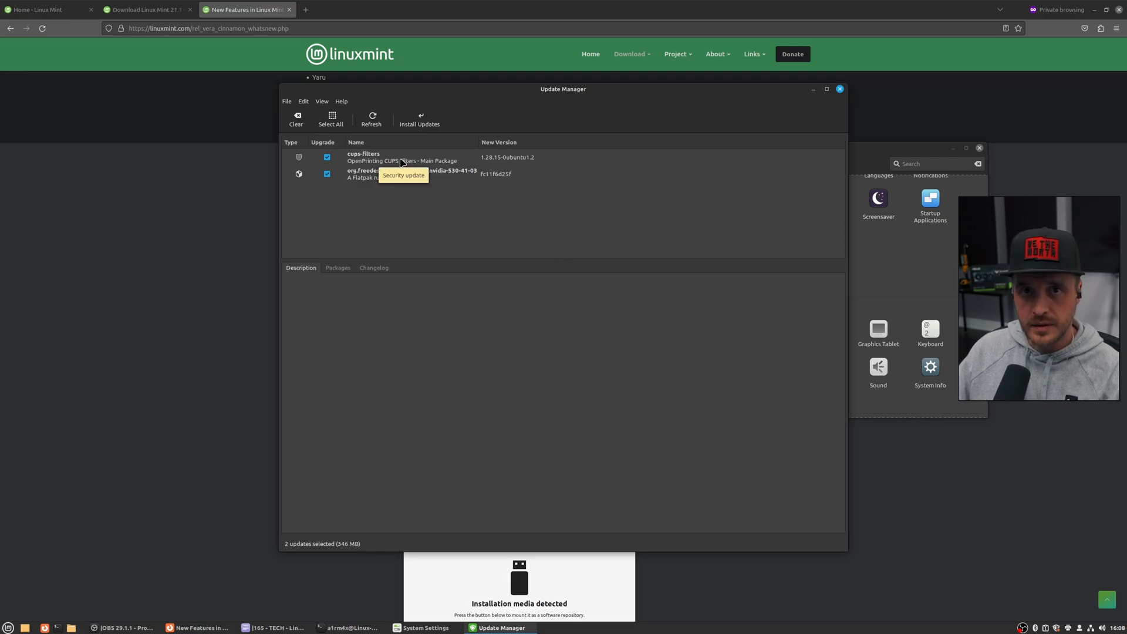
mouse_move(392, 175)
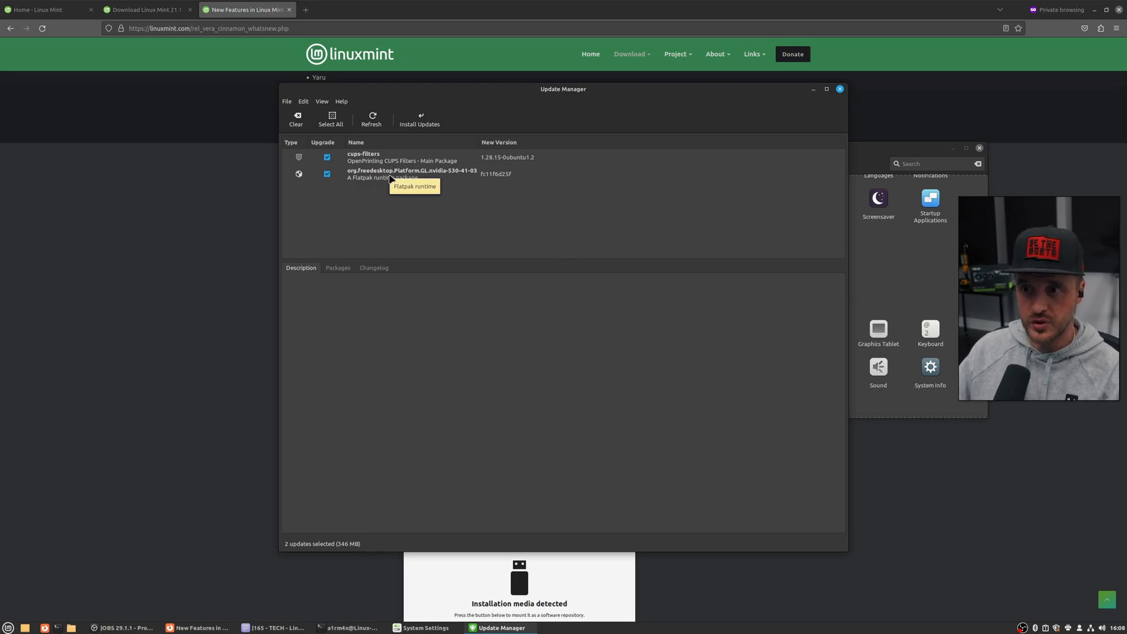
mouse_move(388, 201)
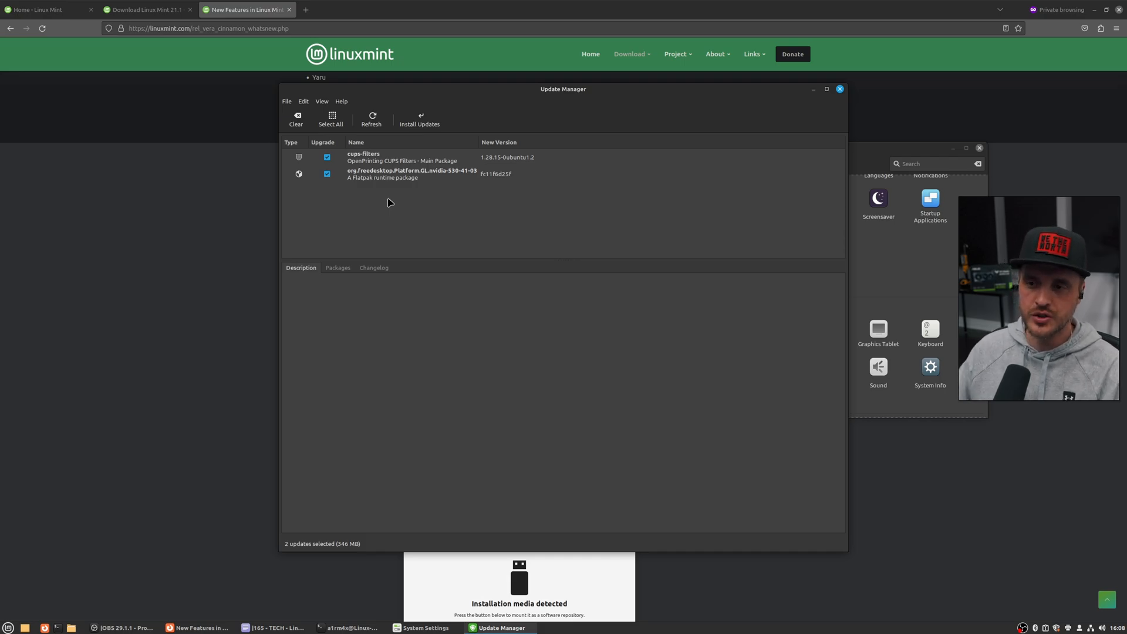
mouse_move(494, 153)
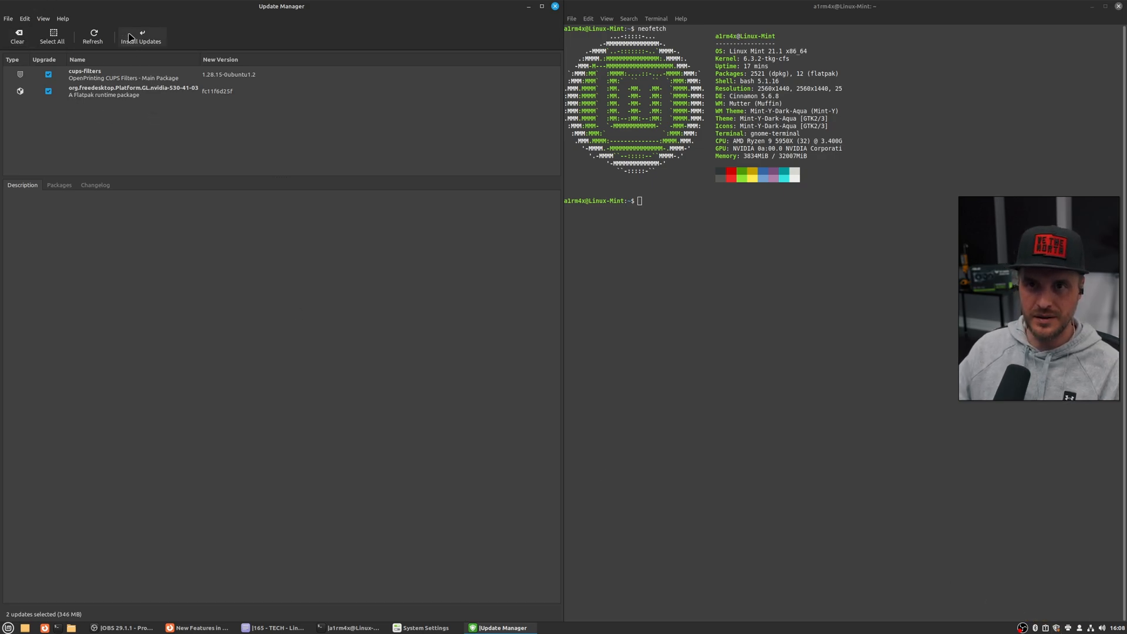
mouse_move(212, 191)
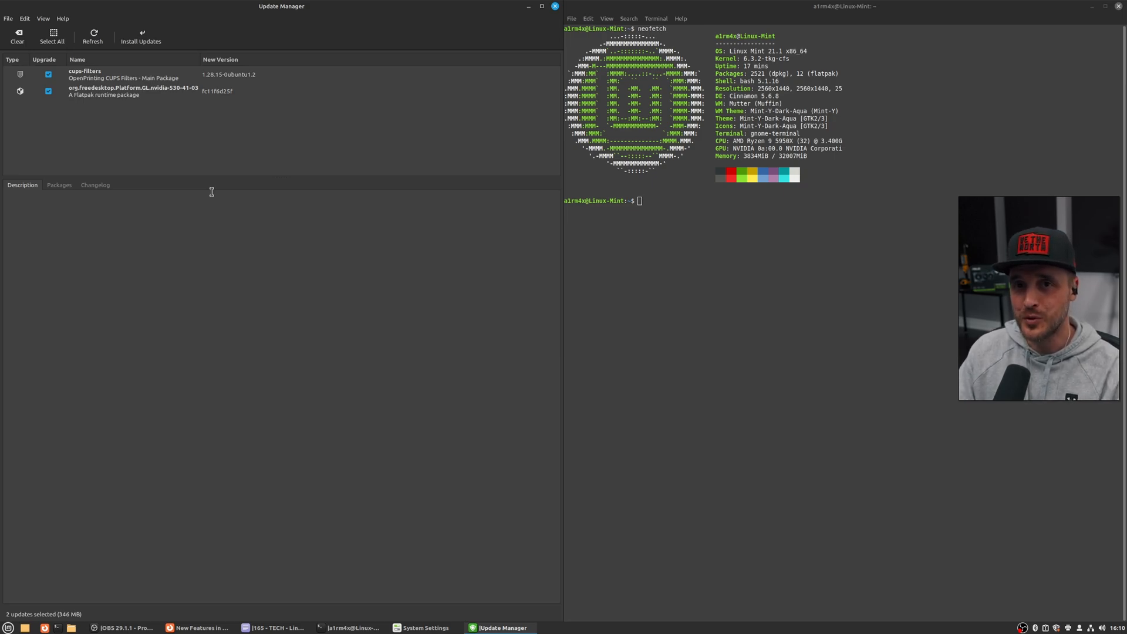
mouse_move(376, 100)
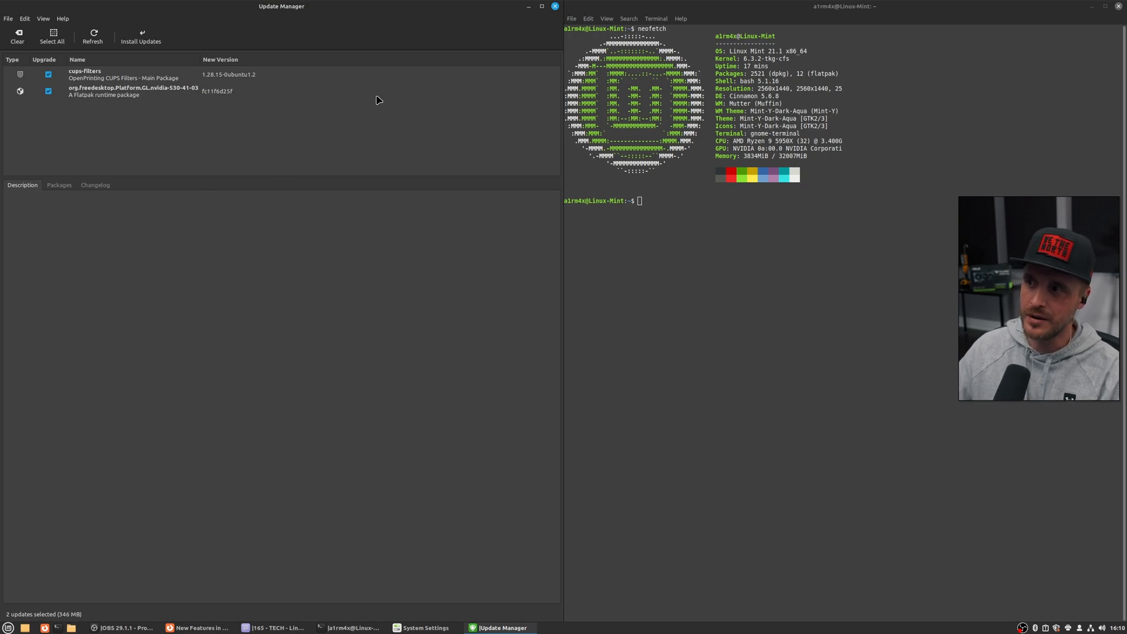
mouse_move(748, 94)
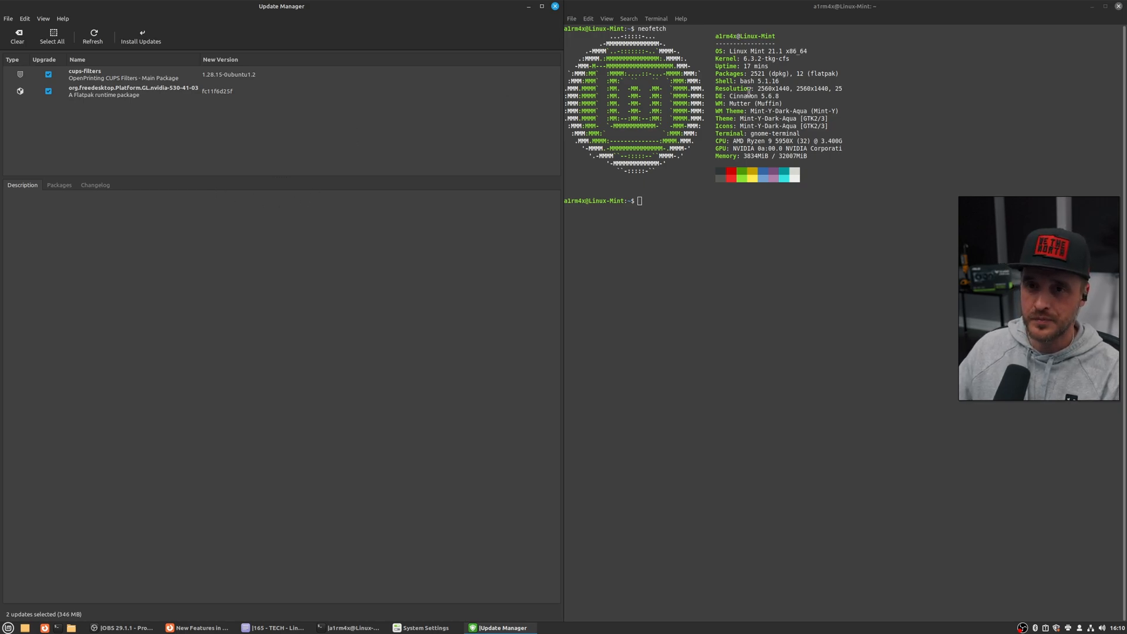
Show Update Manager's View options, including update history and Linux kernels
click(42, 18)
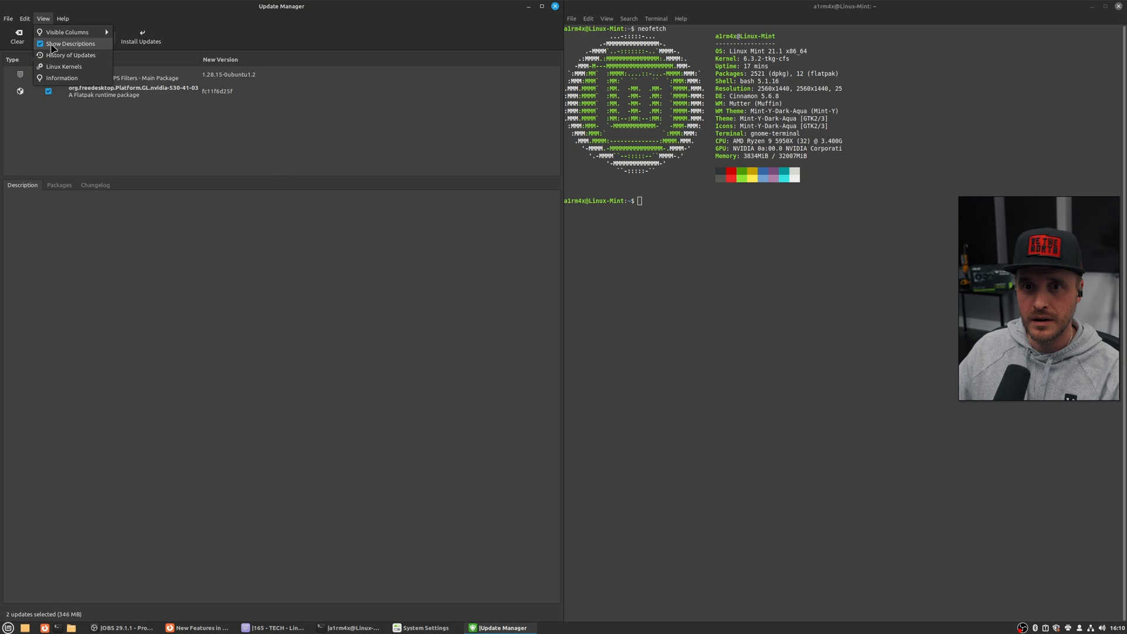
mouse_move(59, 66)
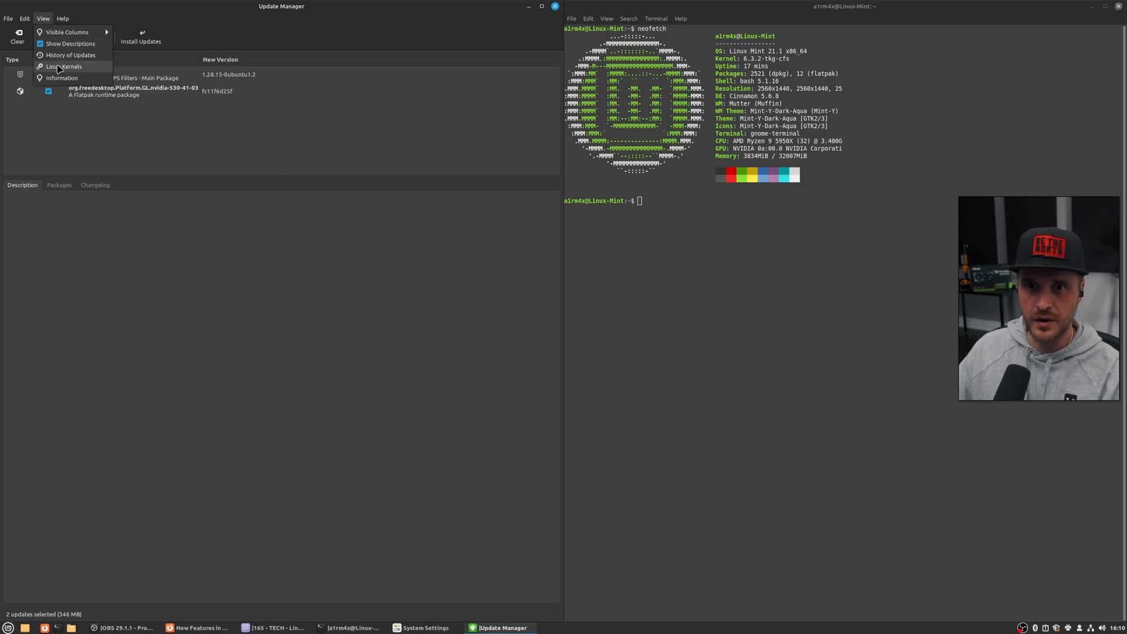
Browse the 5.15 and 5.19 kernel series in the kernel manager, then return to the menu
click(64, 66)
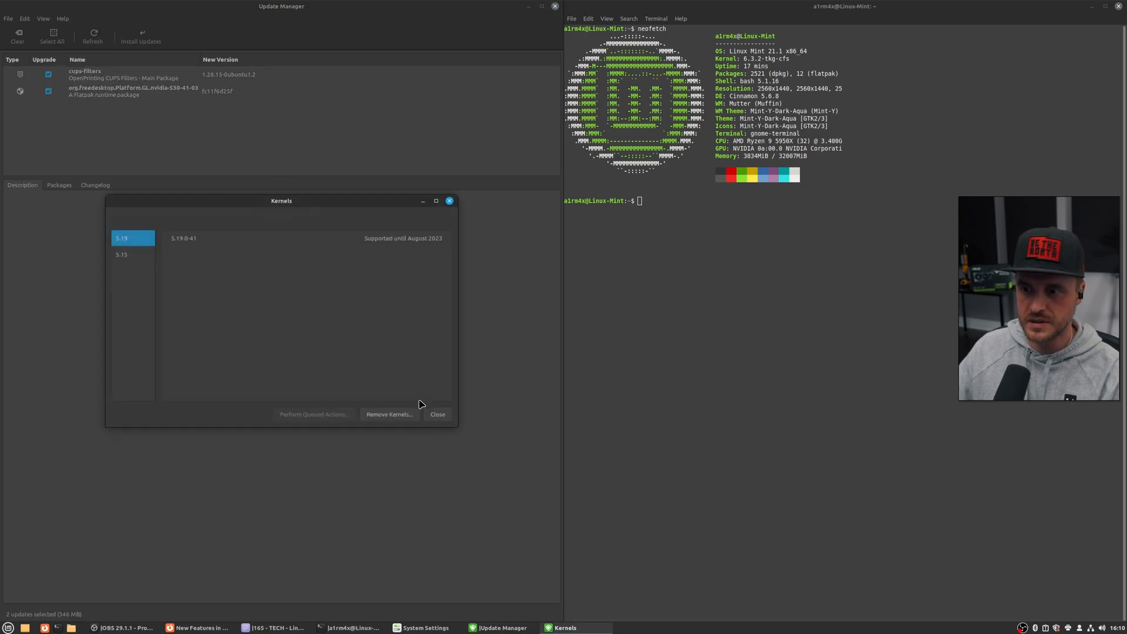
click(121, 255)
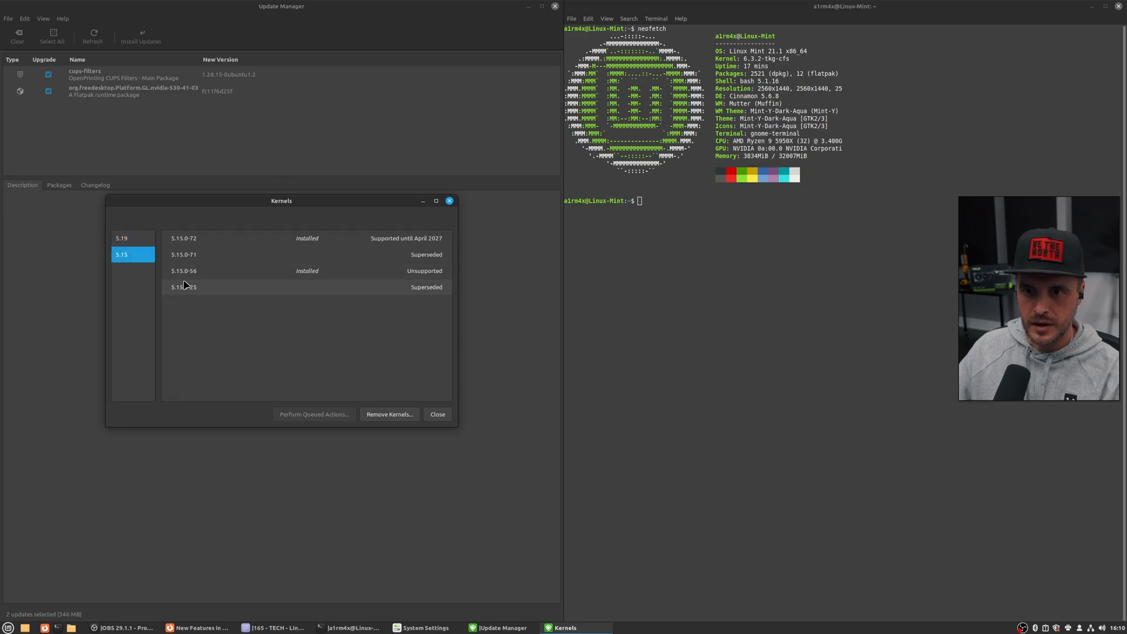
mouse_move(191, 280)
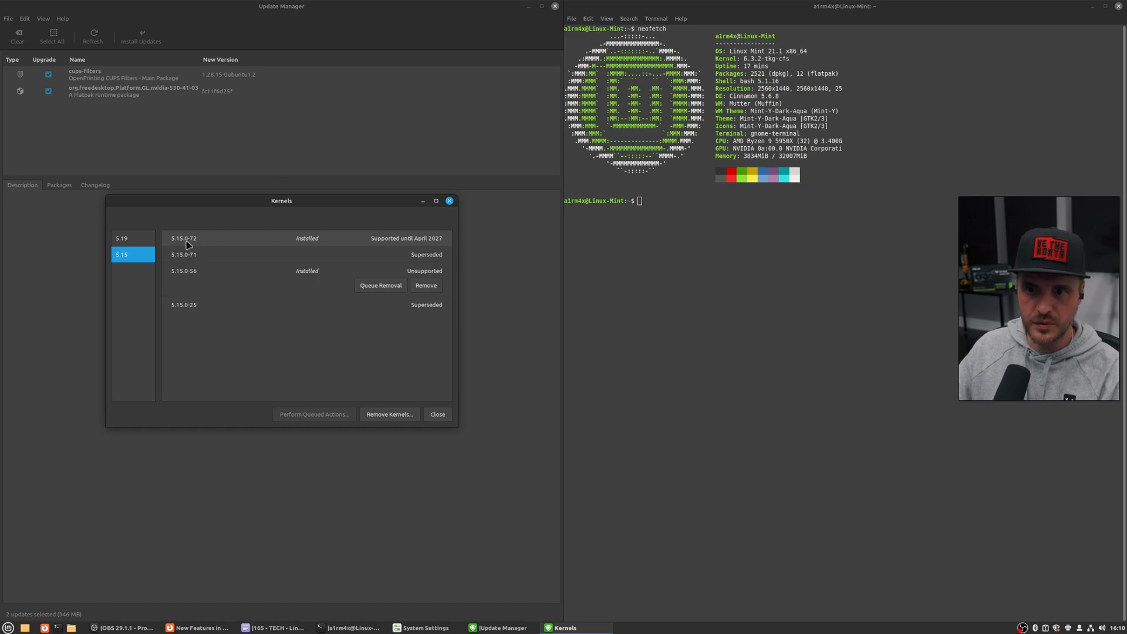
mouse_move(225, 247)
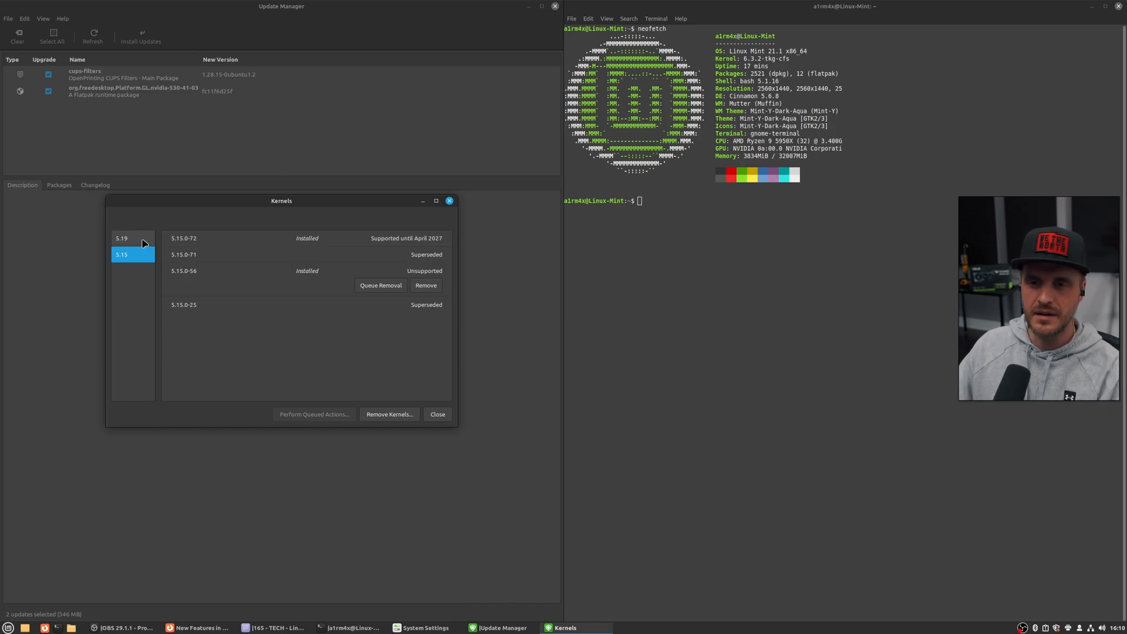
click(121, 238)
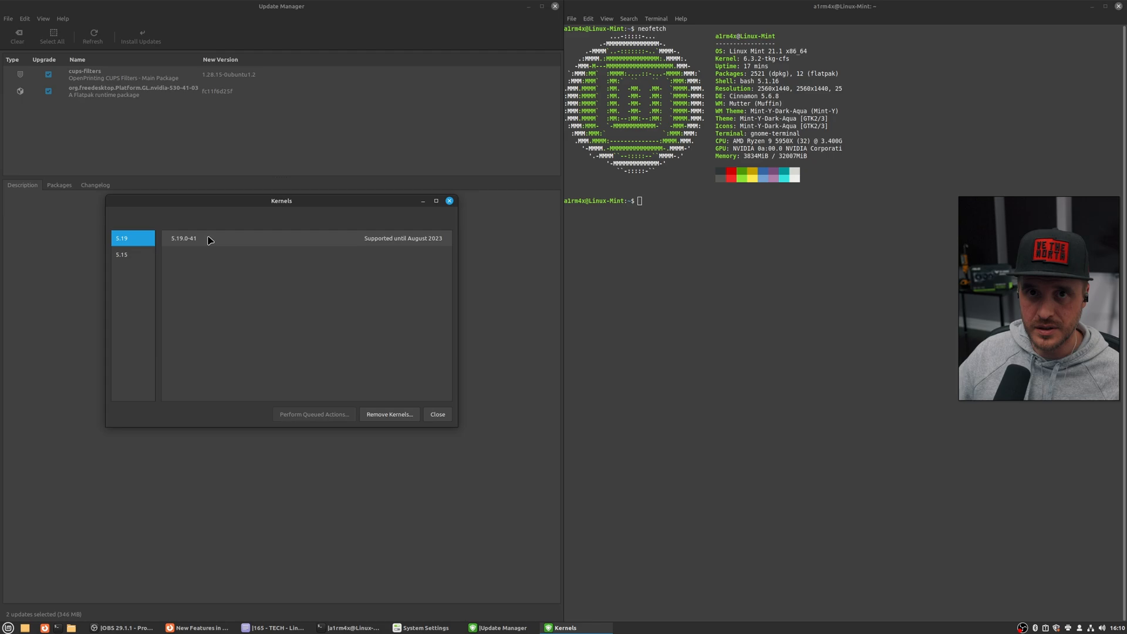
mouse_move(220, 239)
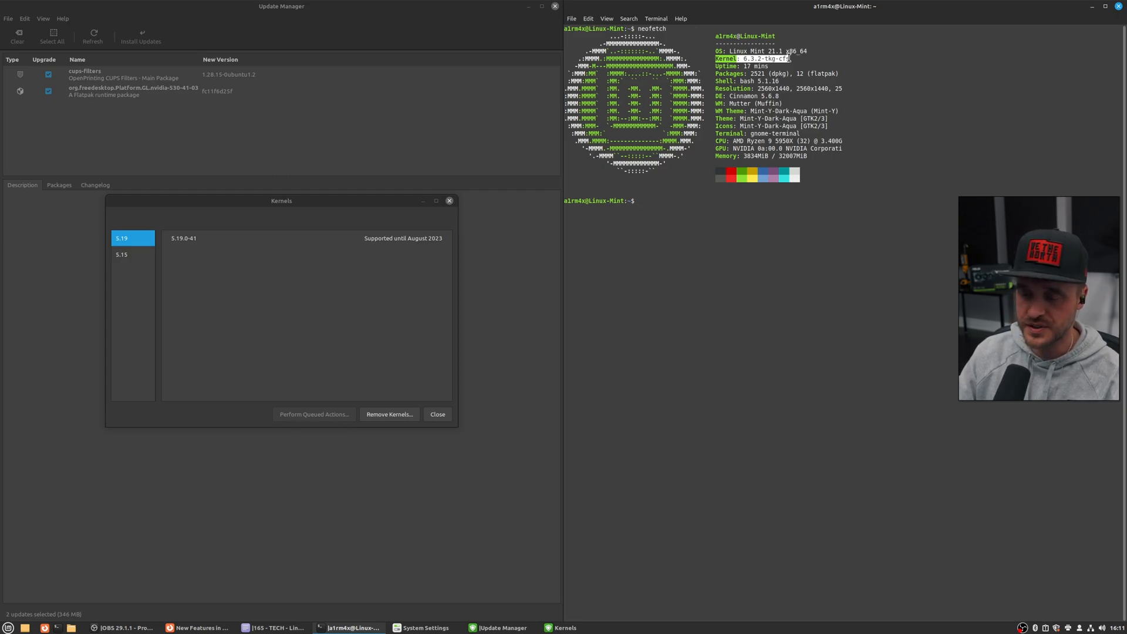
click(7, 627)
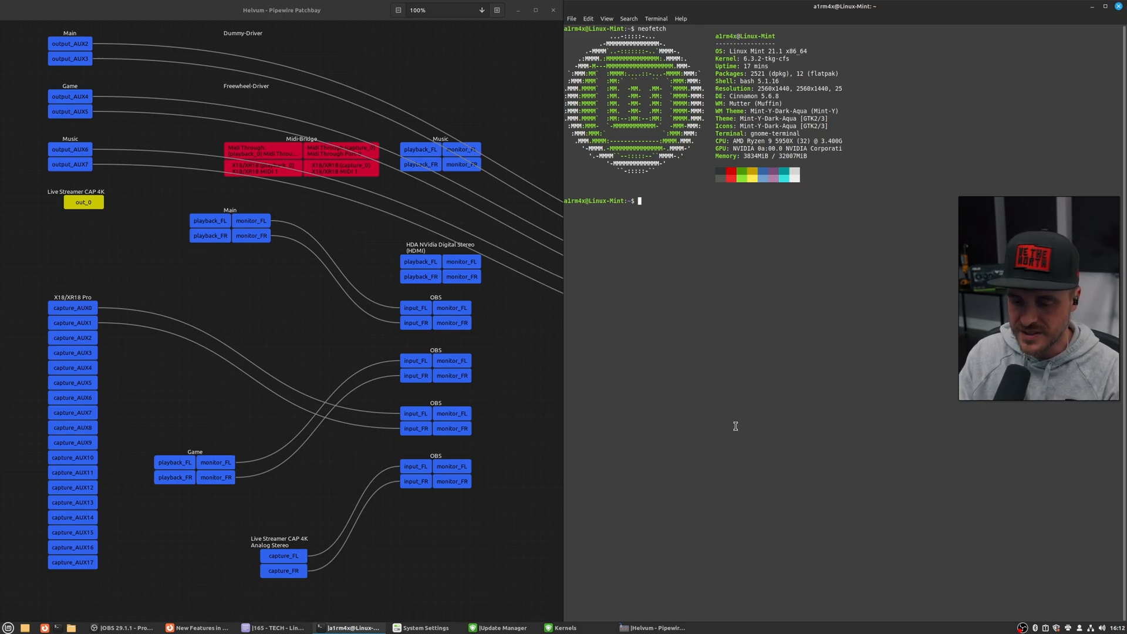
Change the terminal's directory to /etc with 'cd /etc/'
text(cd /etc/)
text(ls -la)
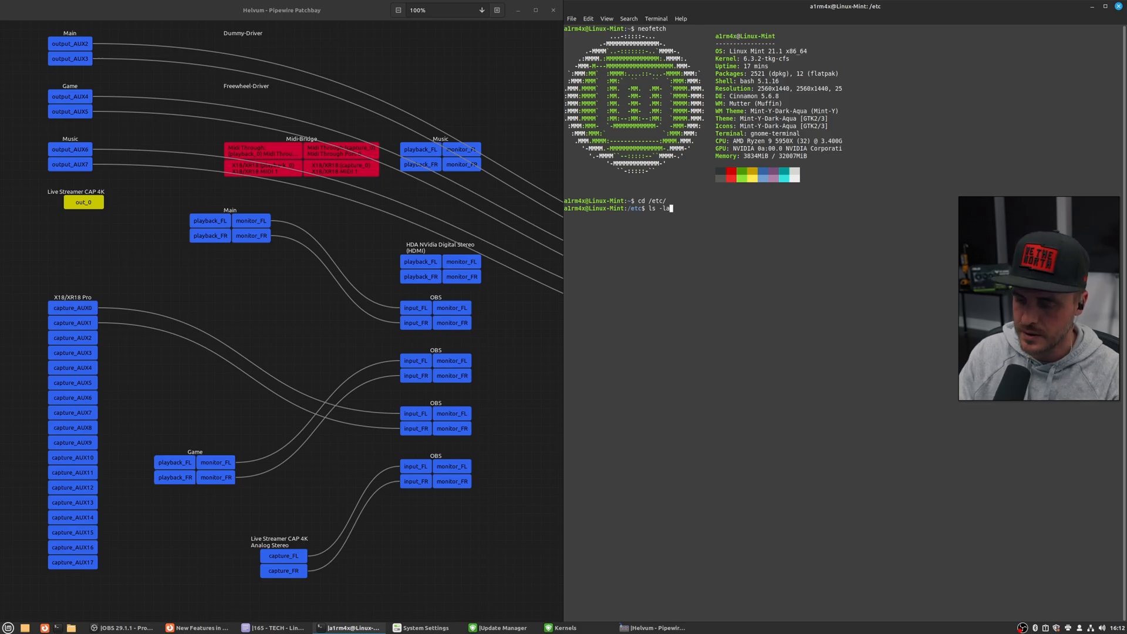
Run the detailed /etc listing and start filtering it with grep for pipewire
key(Return)
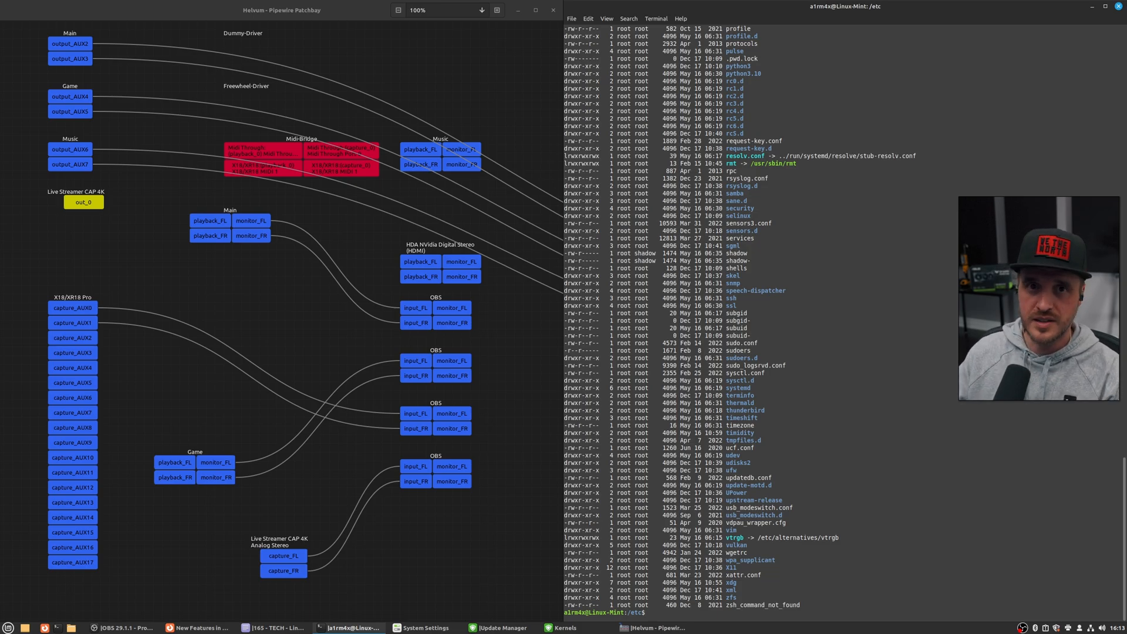
scroll(up, 3)
text(ls -la)
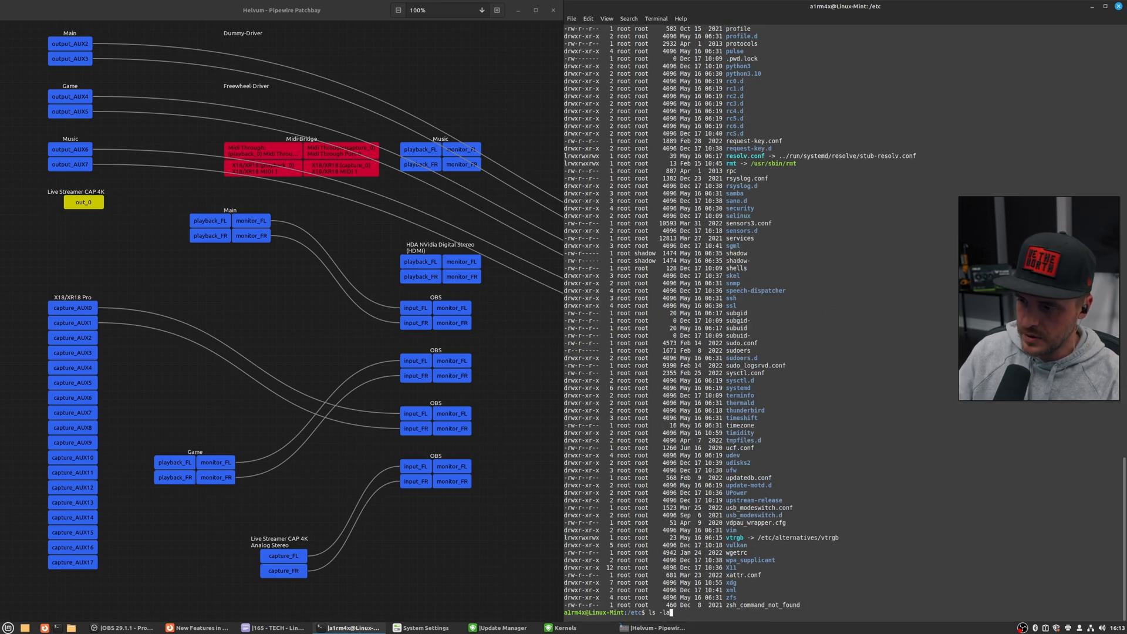
text(| grep pipewire)
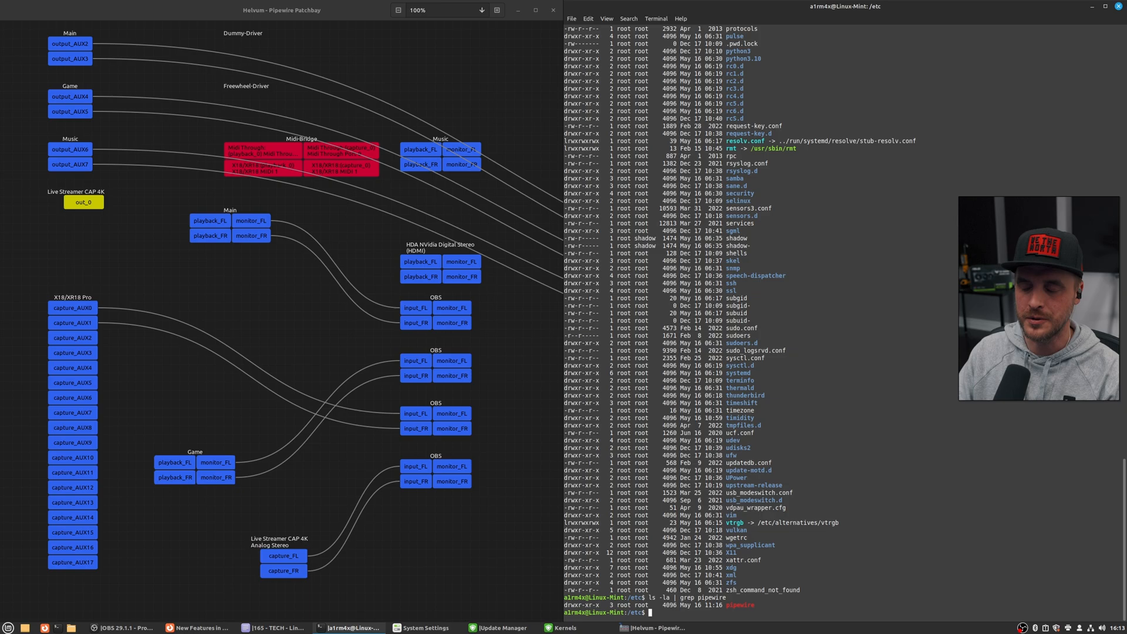
Change into the pipewire directory found in /etc
text(cd pipewire/pipewire.conf.d/)
text(ls -la)
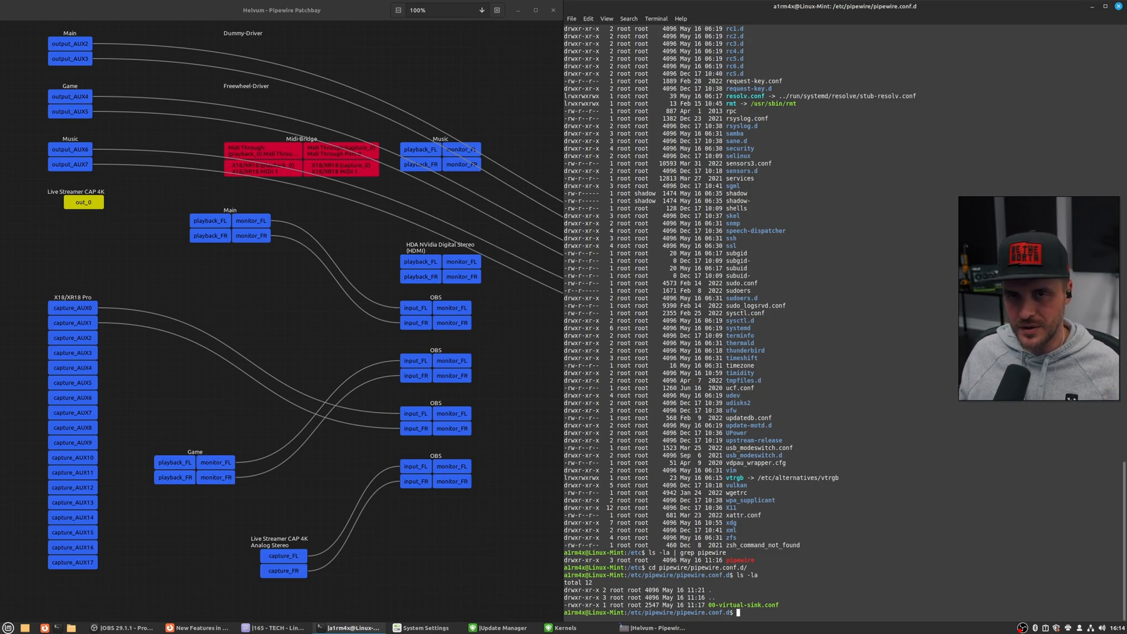
mouse_move(177, 68)
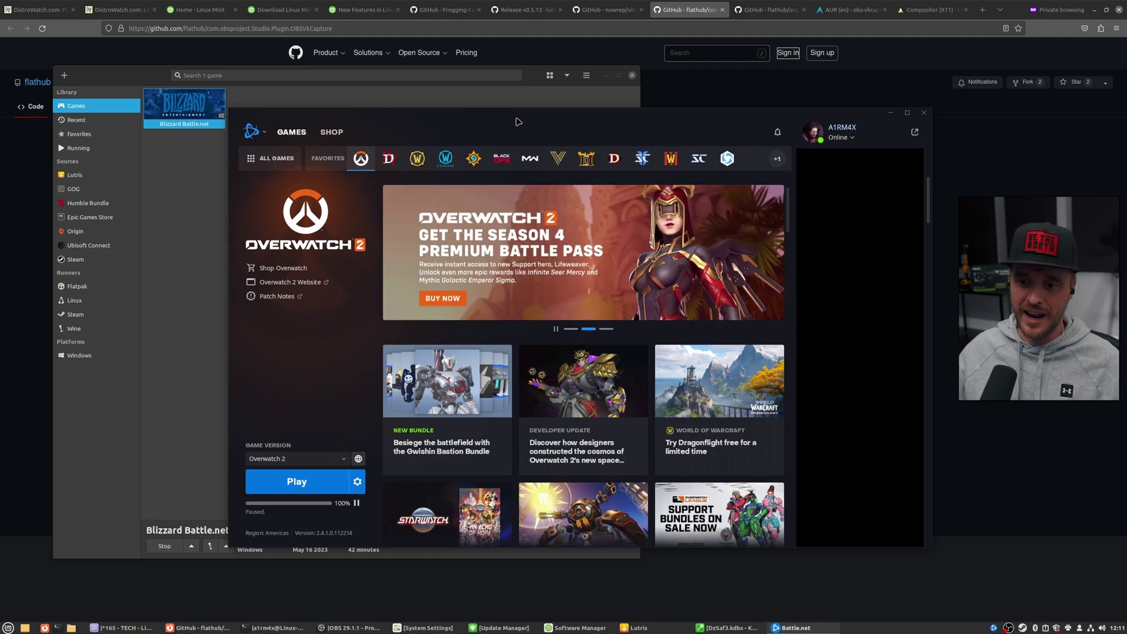
Start Overwatch 2 from its Play button in the Battle.net launcher
click(296, 481)
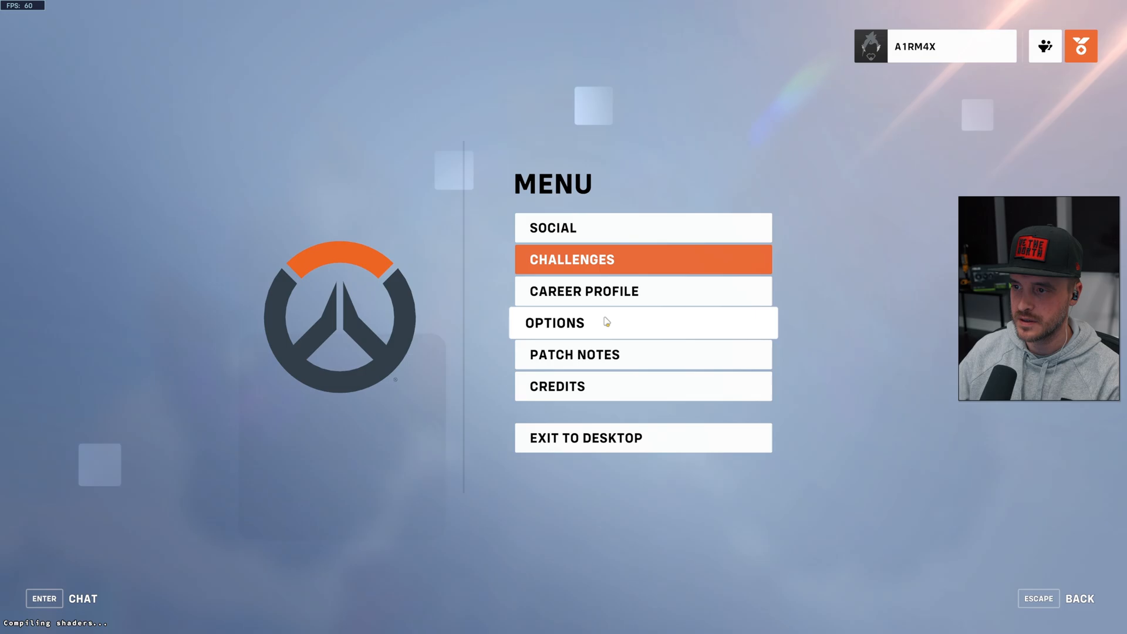
Review the Graphics Quality and Video options, then resume gameplay with Tracer
click(554, 323)
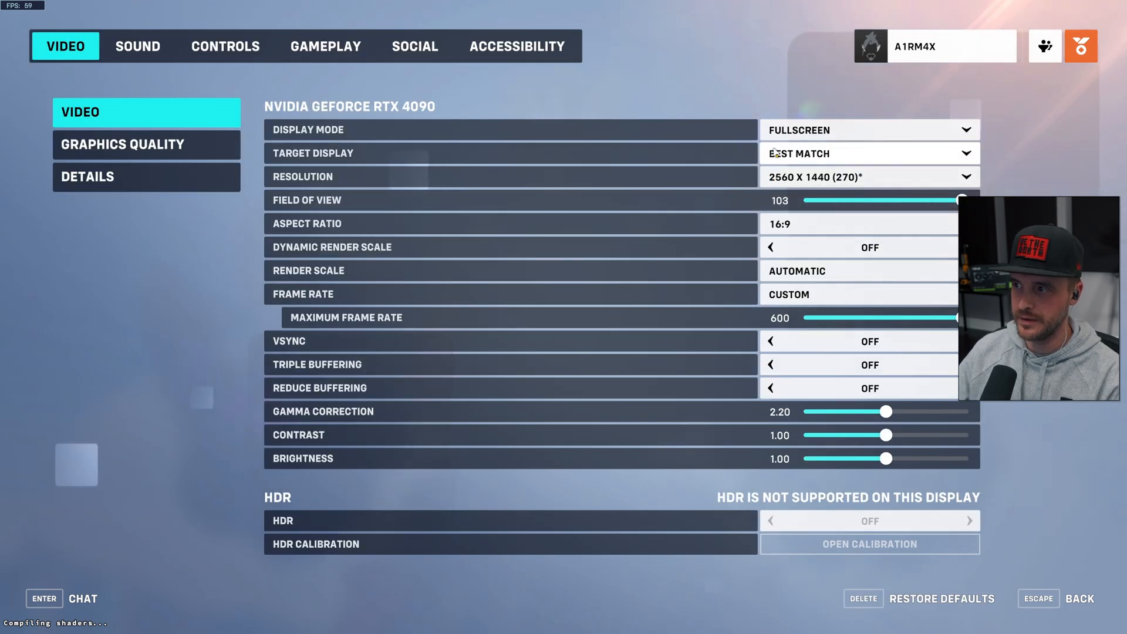
mouse_move(732, 323)
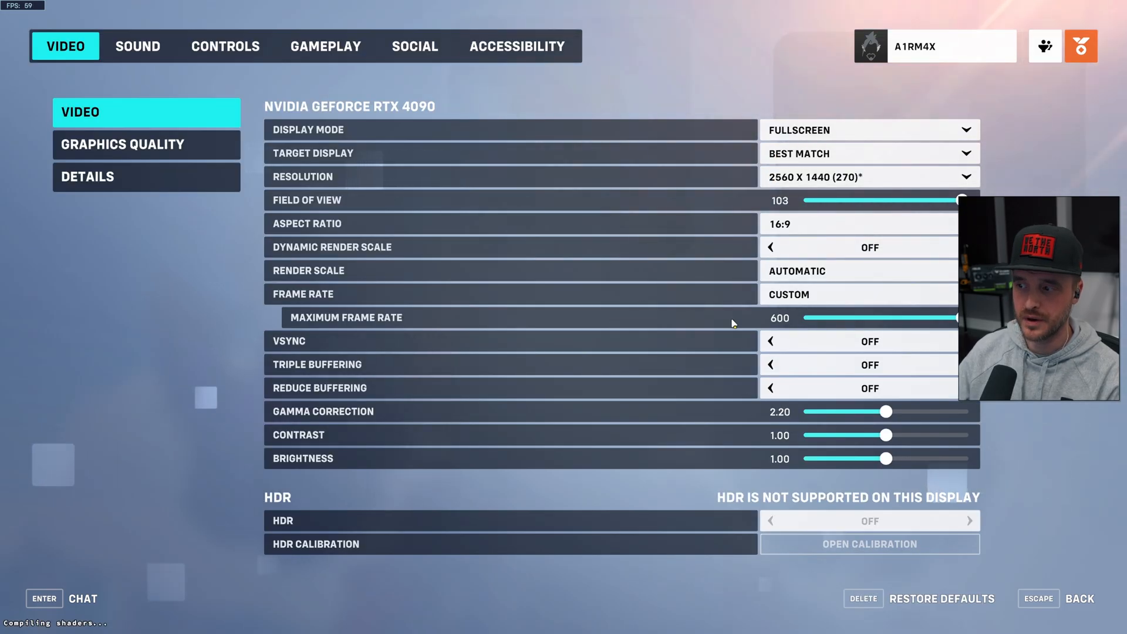
click(122, 144)
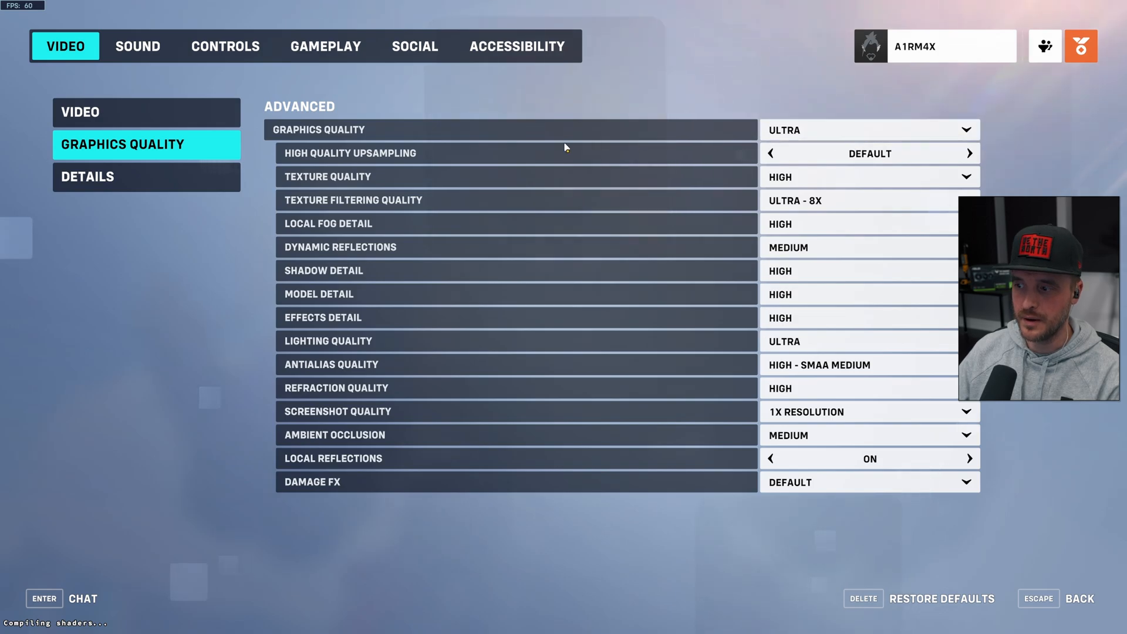
click(81, 113)
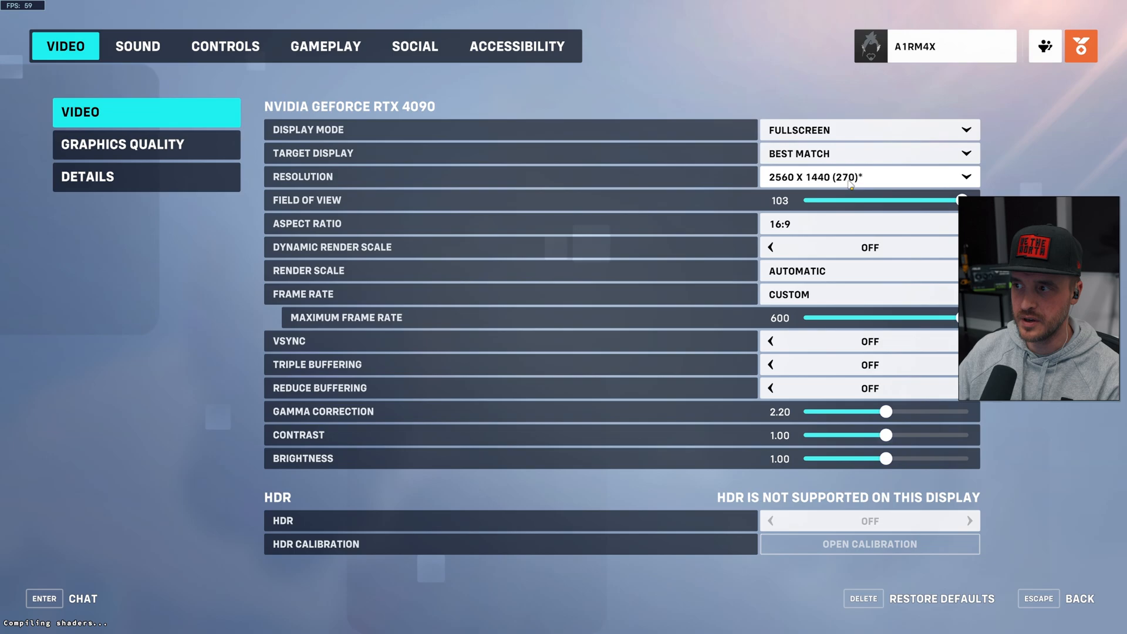
key(Escape)
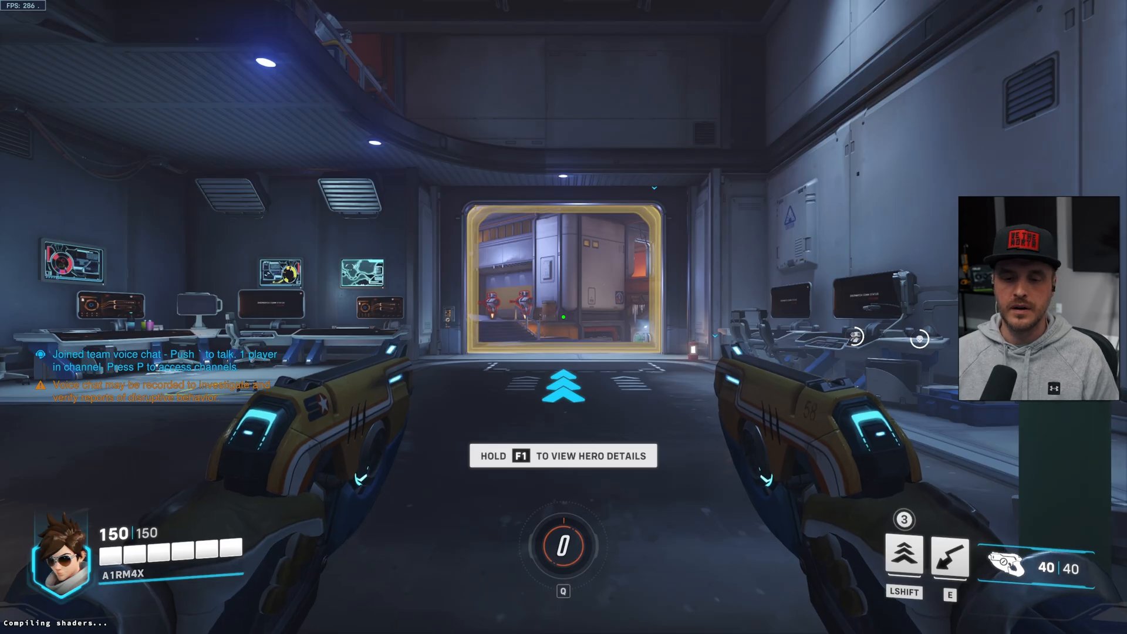